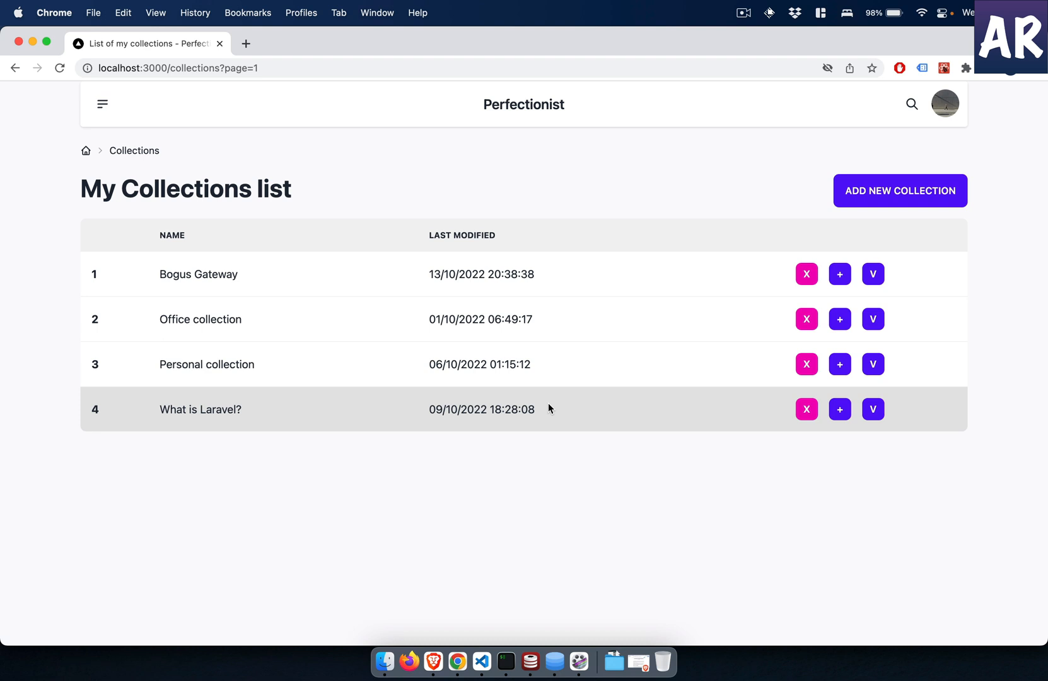
mouse_move(978, 337)
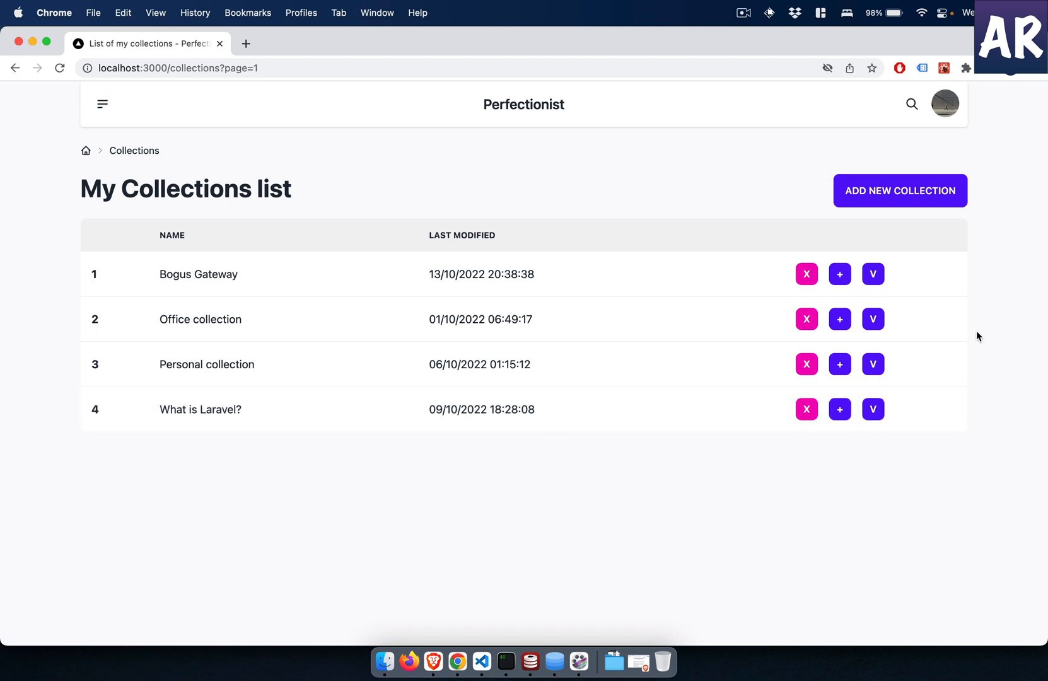
mouse_move(961, 327)
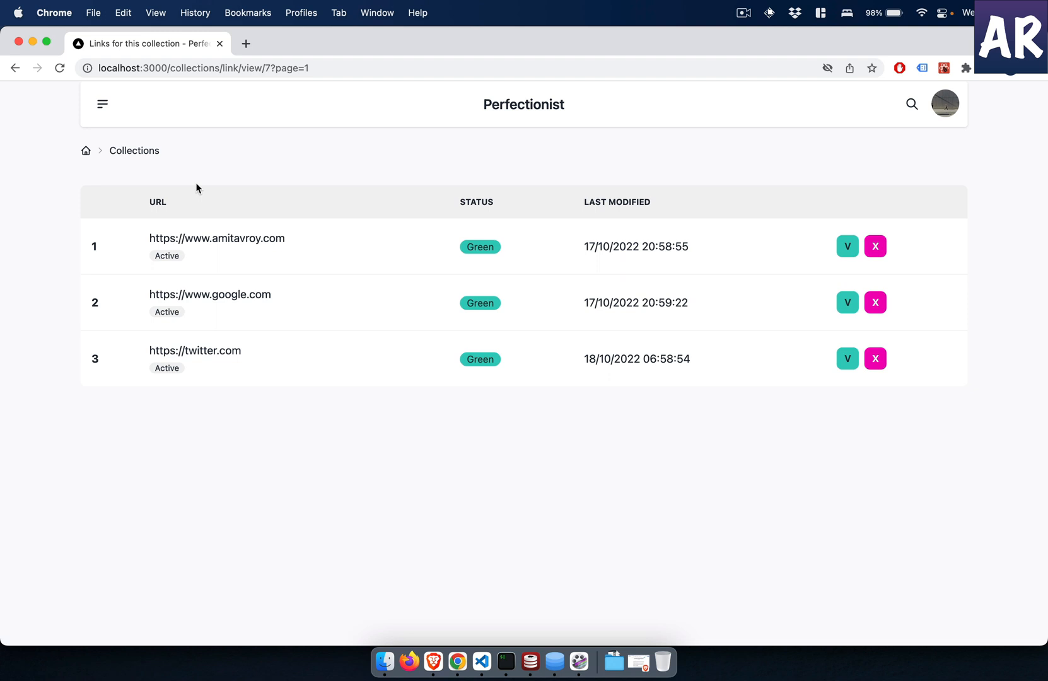
Step: Check the collections list and the My URL list page in Chrome, switching between browser and editor
click(134, 150)
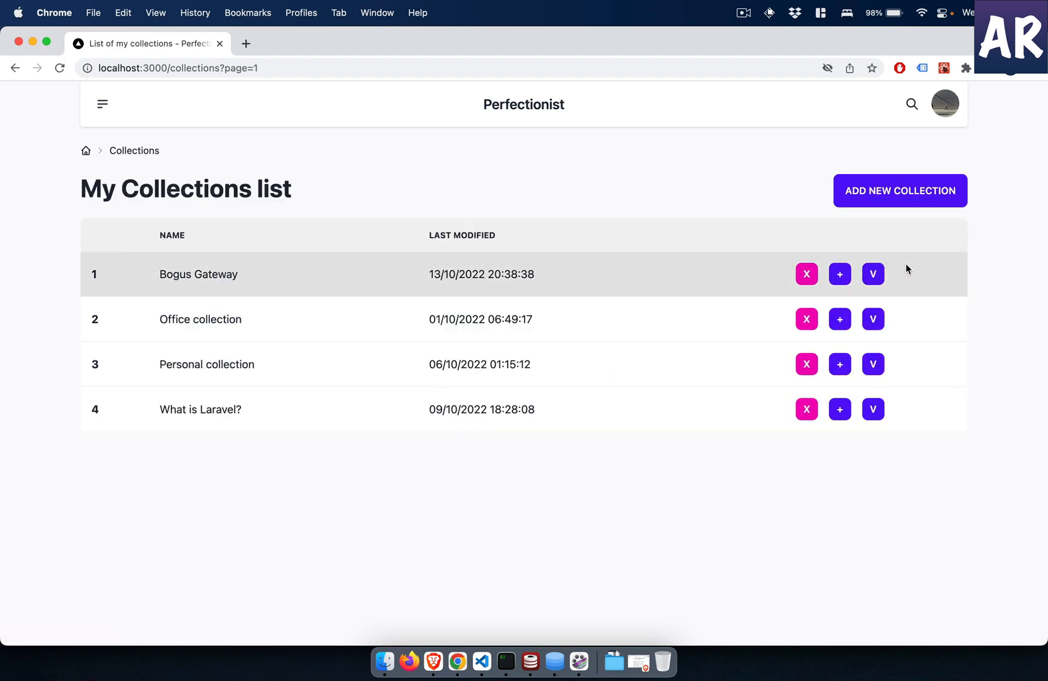
mouse_move(873, 365)
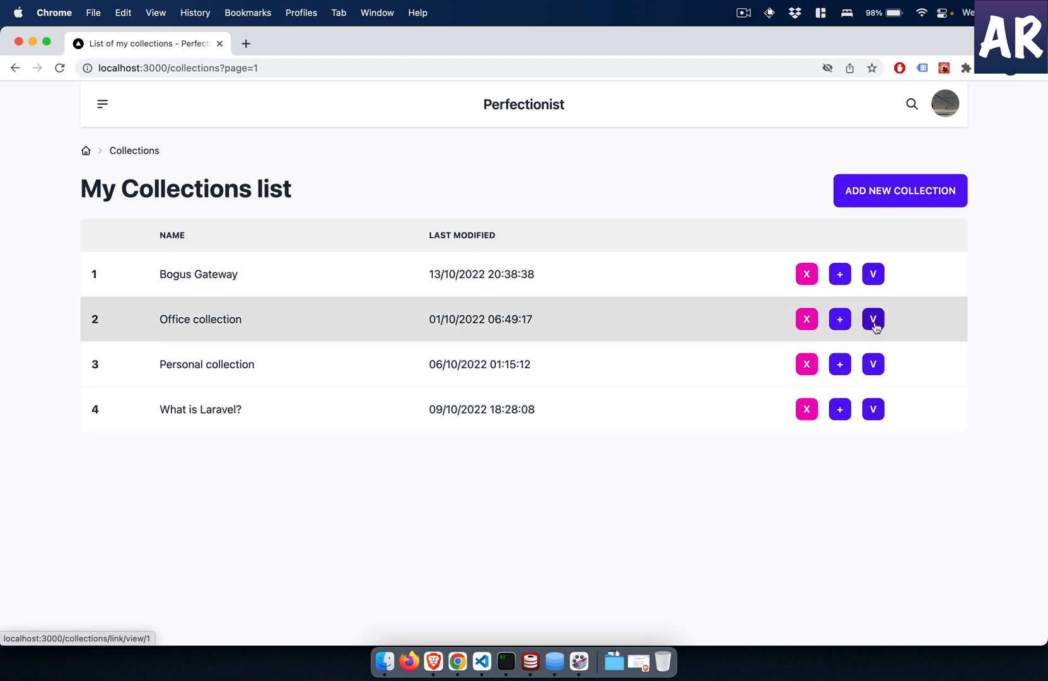
click(873, 319)
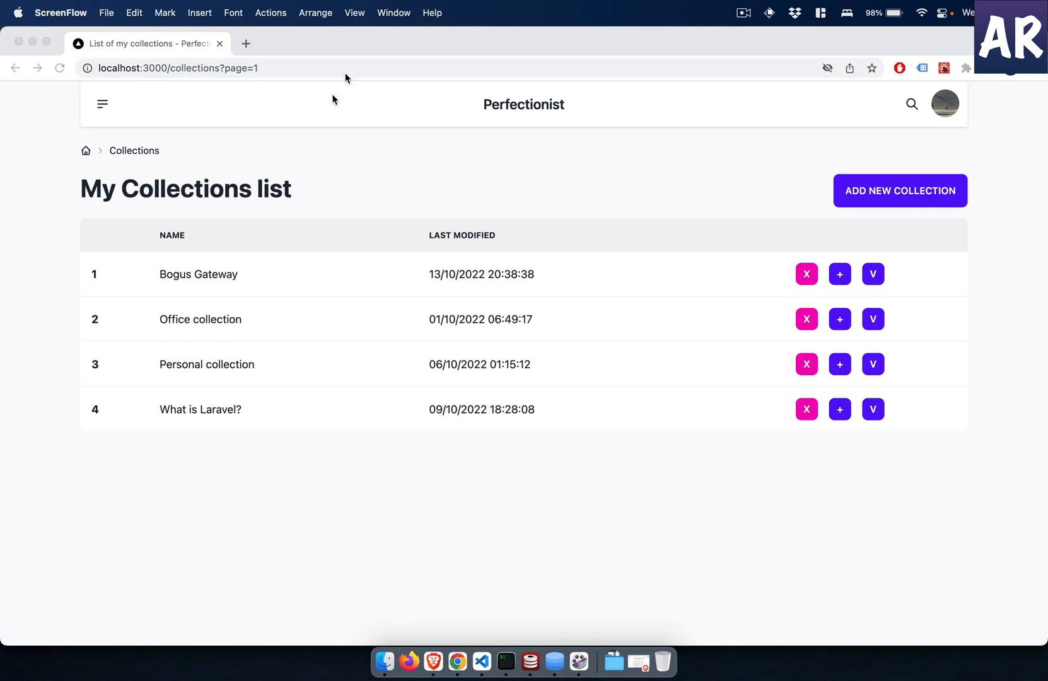
click(481, 662)
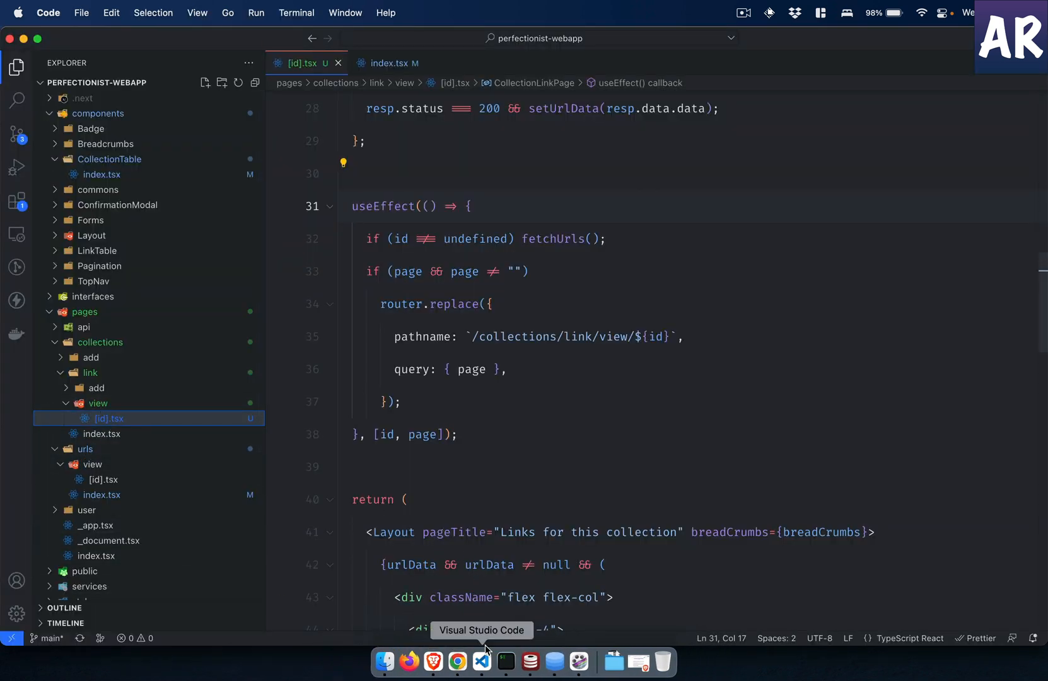
click(457, 661)
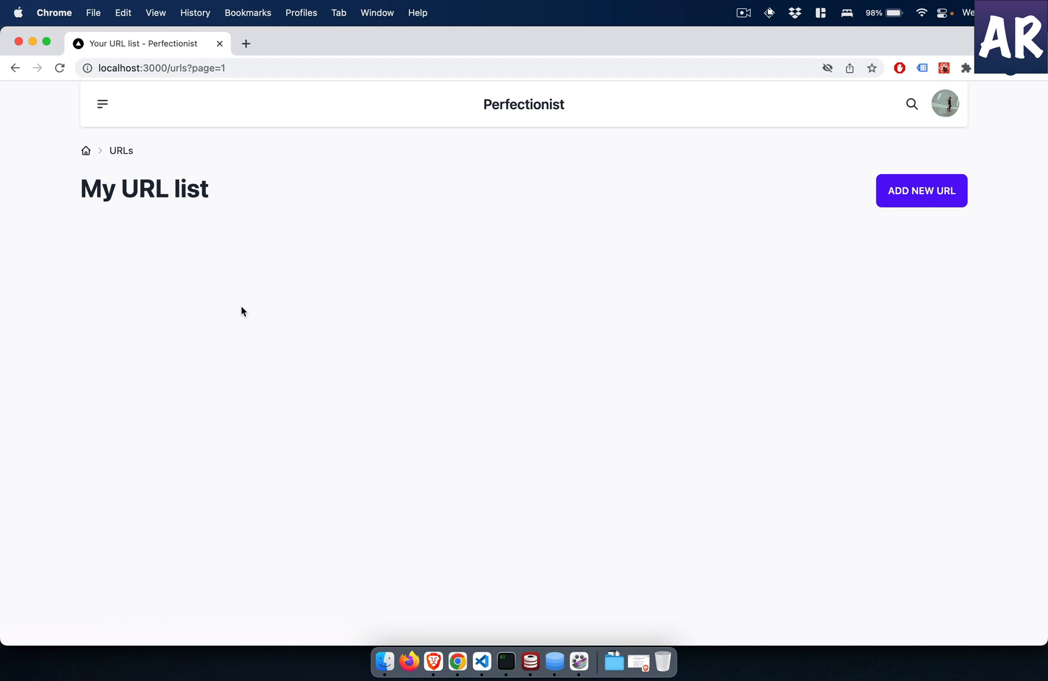
mouse_move(477, 619)
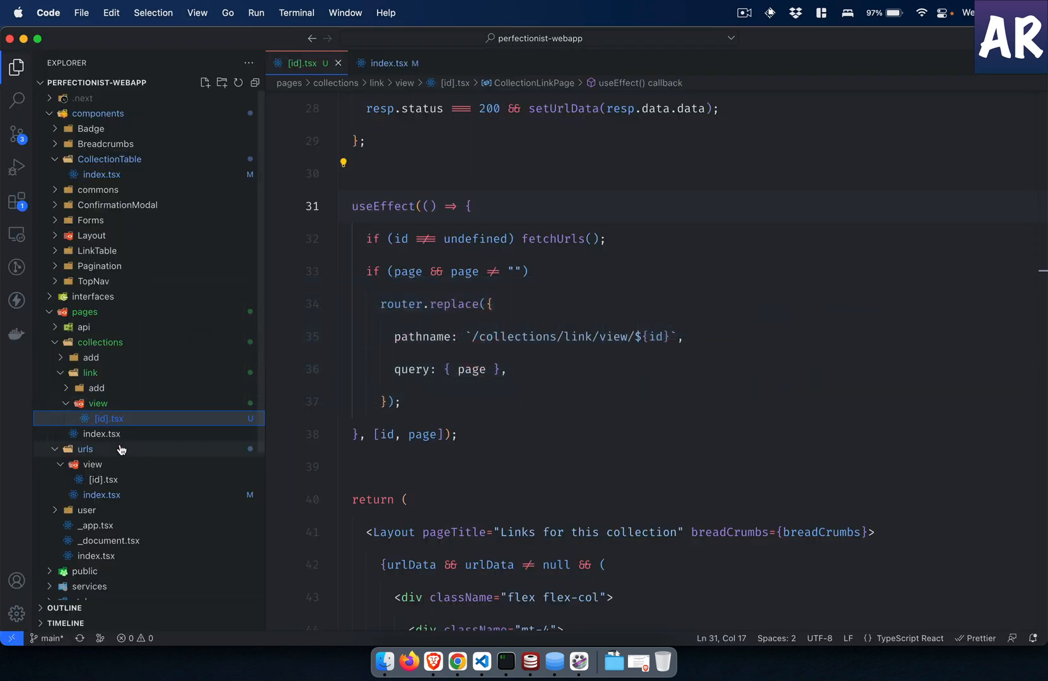
click(102, 495)
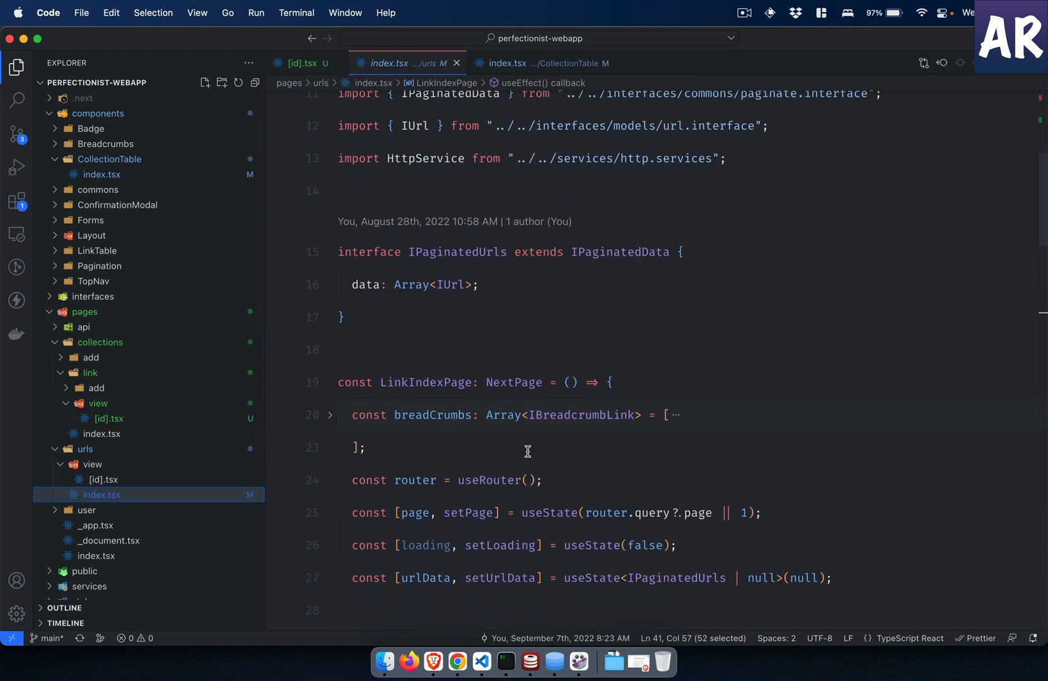
scroll(down, 3)
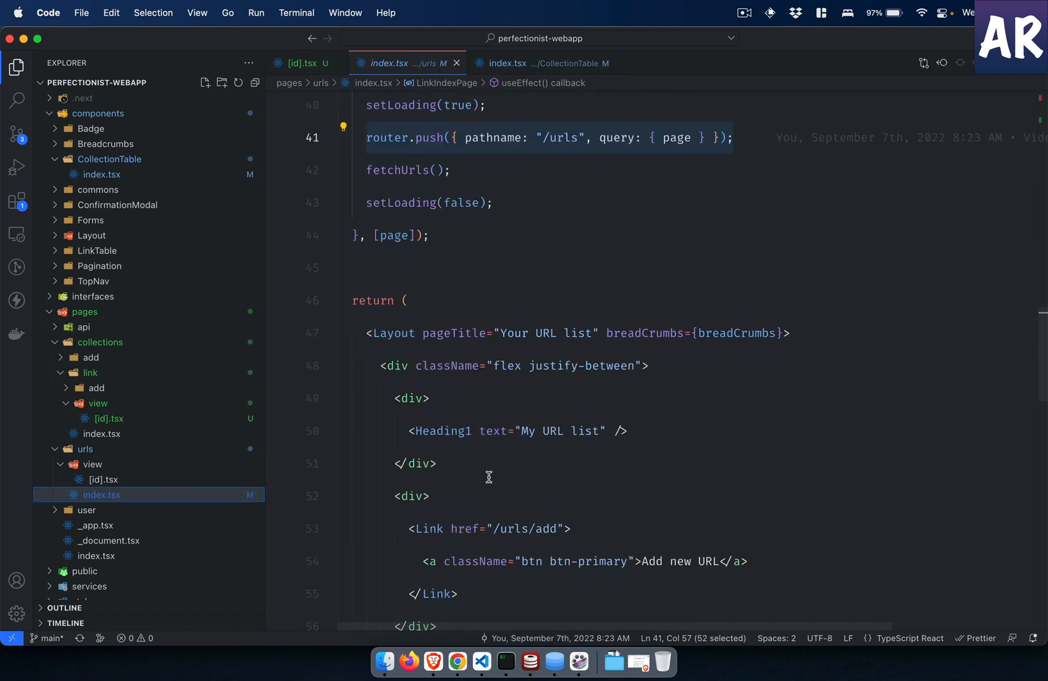
scroll(down, 3)
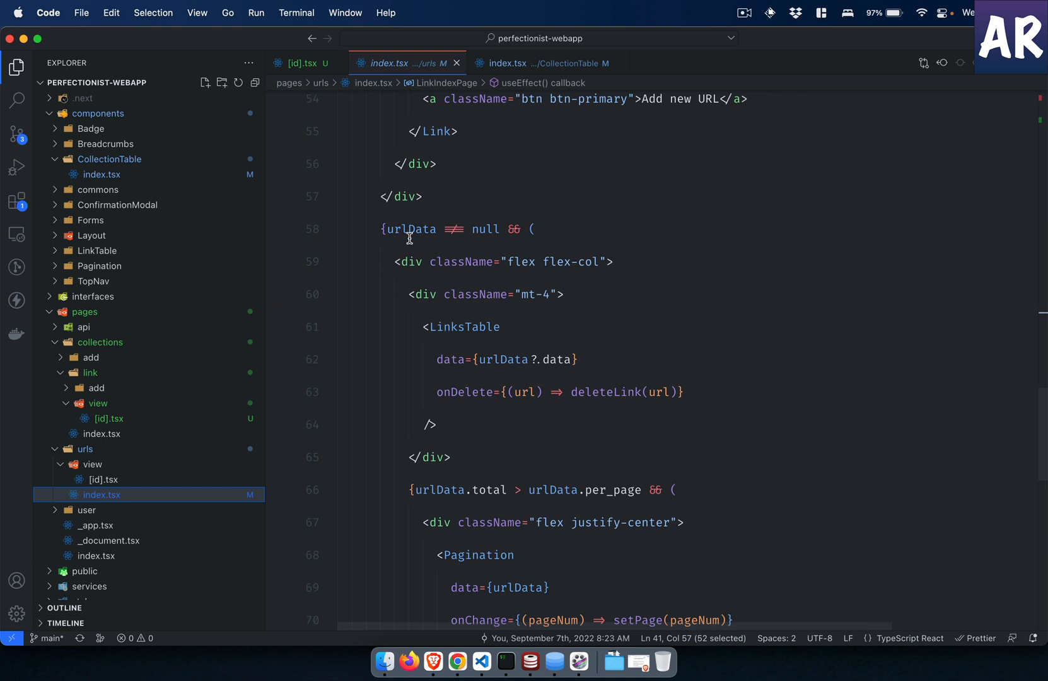
double_click(466, 314)
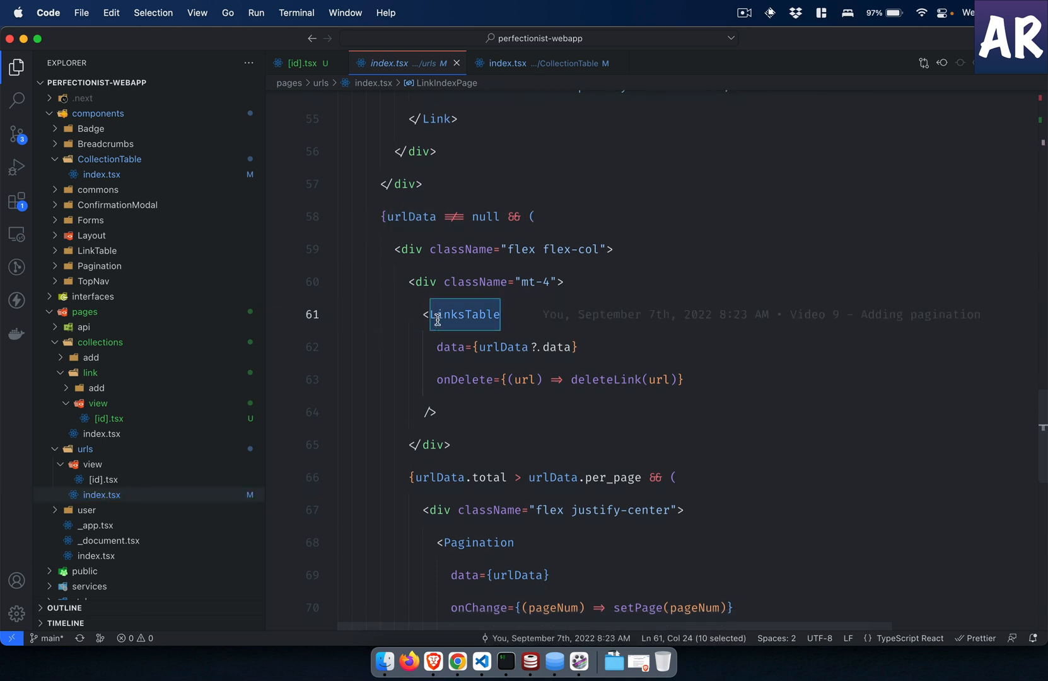
scroll(down, 3)
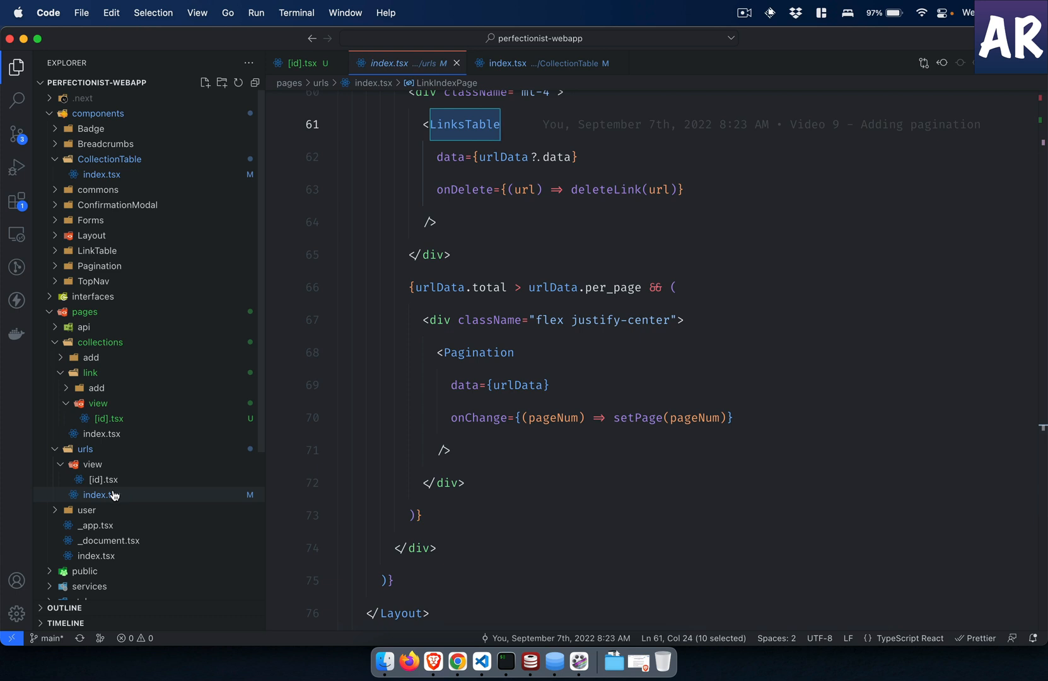
right_click(102, 494)
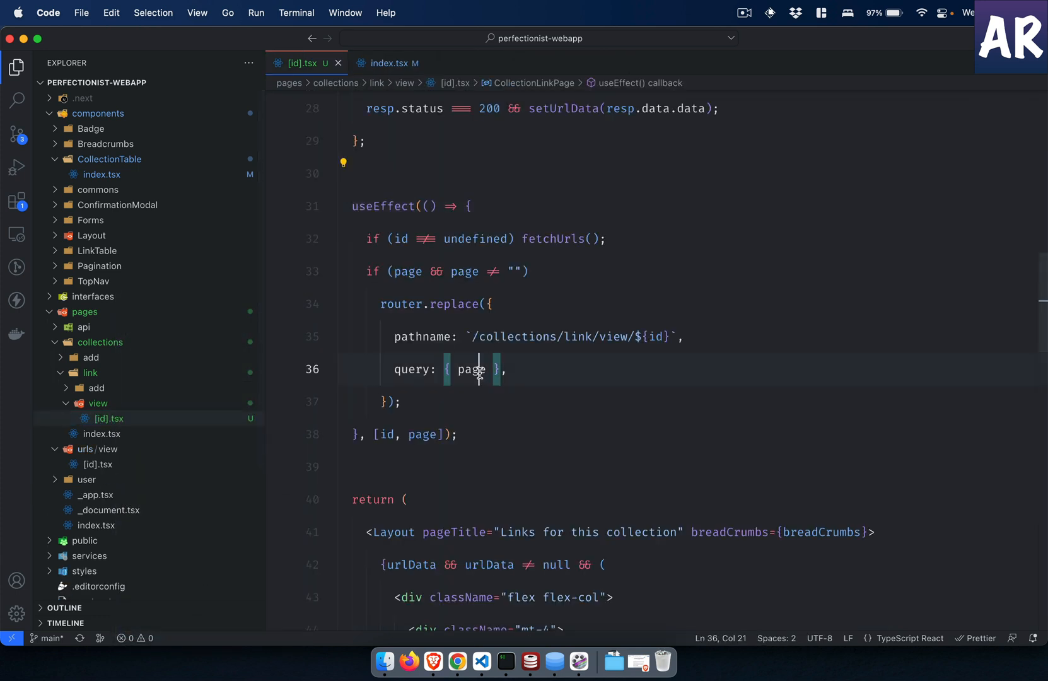
Step: Type CollectionLinkPage as ': NextPage', accepting the autocomplete suggestion
click(457, 663)
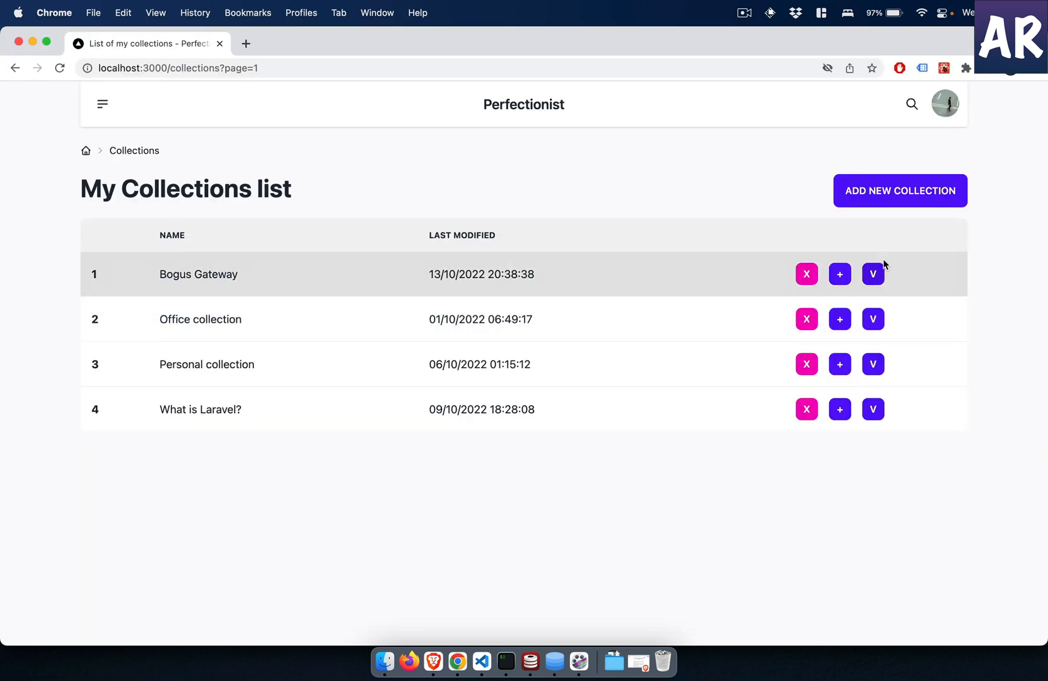
click(873, 274)
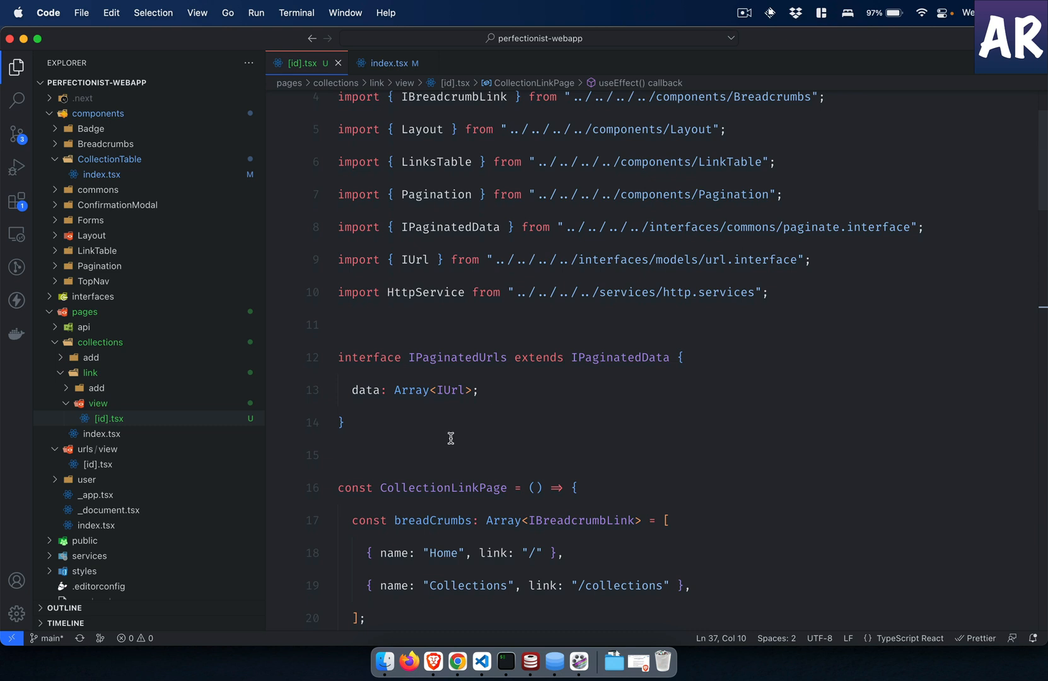
double_click(443, 487)
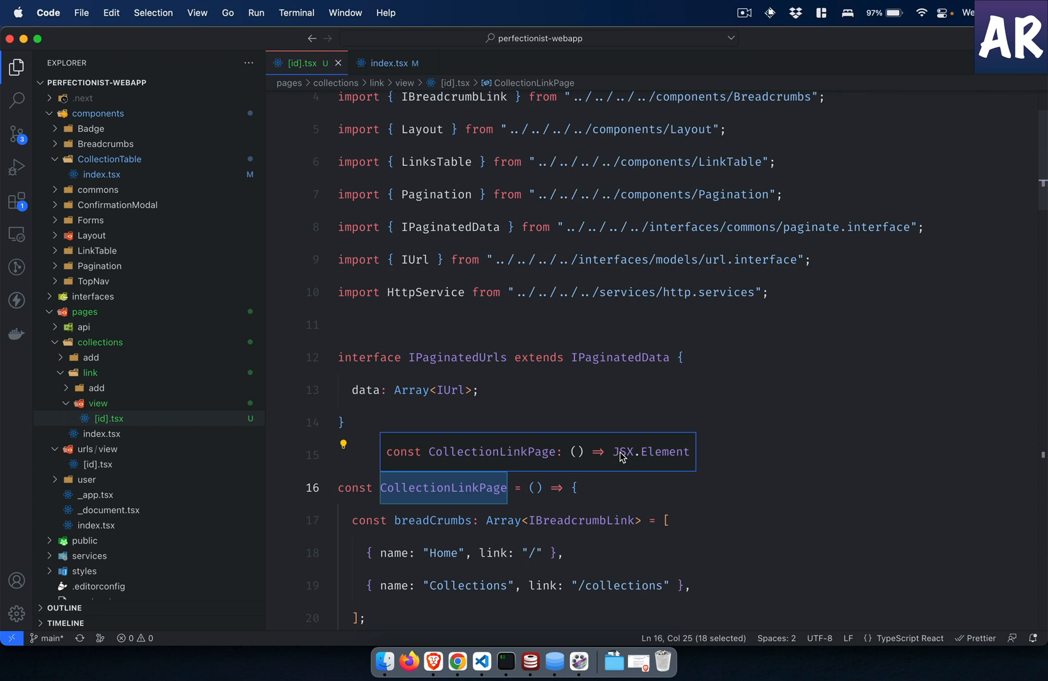
scroll(down, 3)
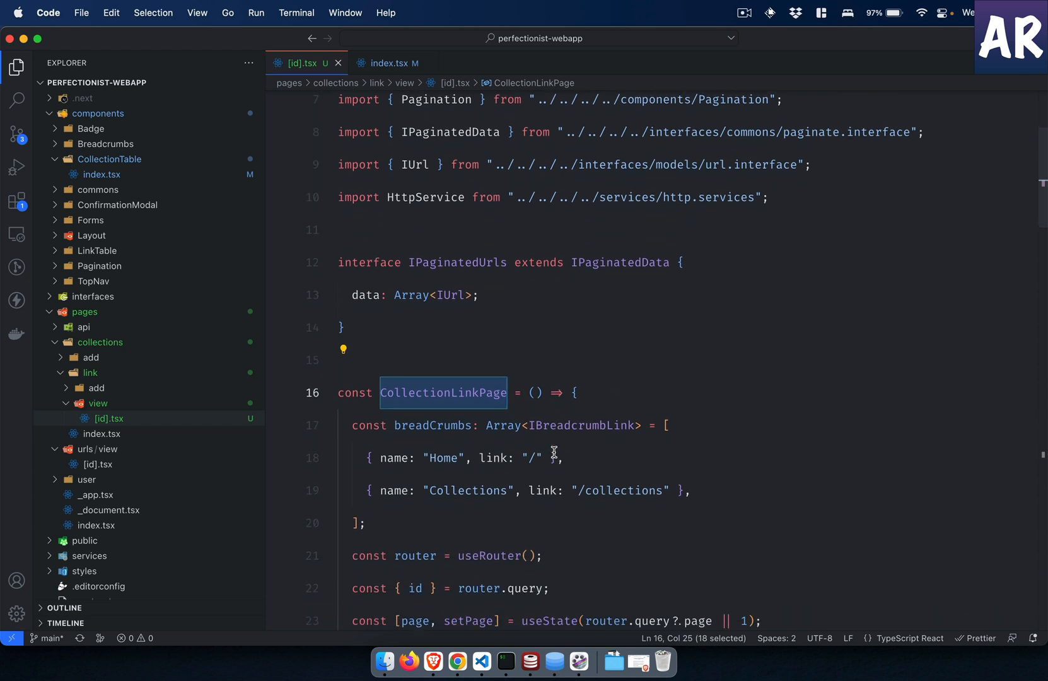
text(: Nex)
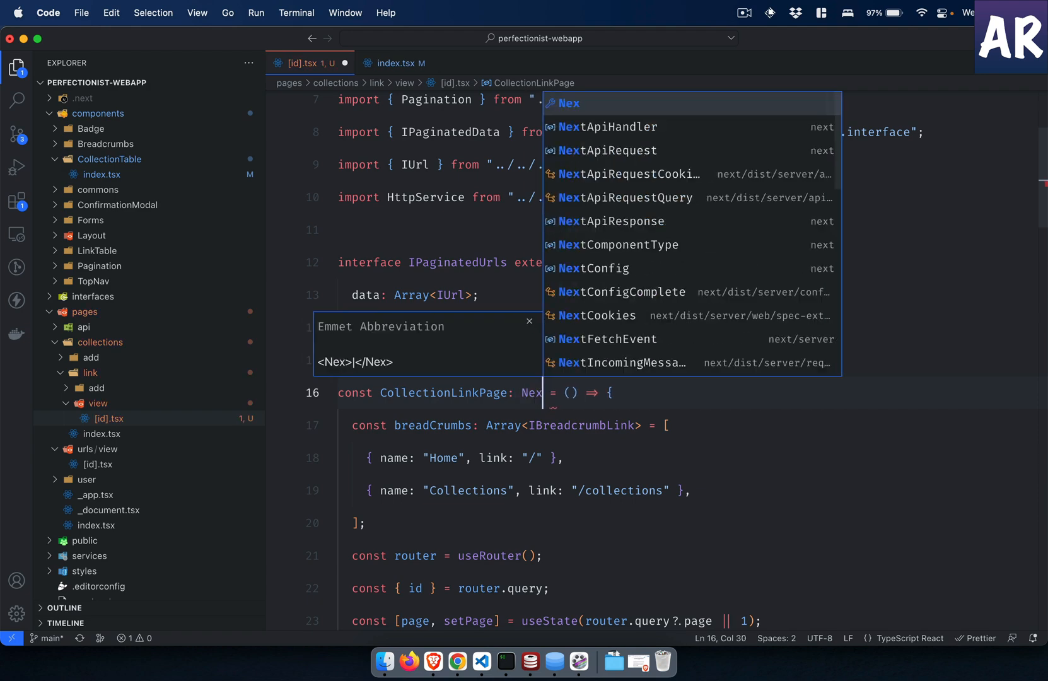
text(tPage)
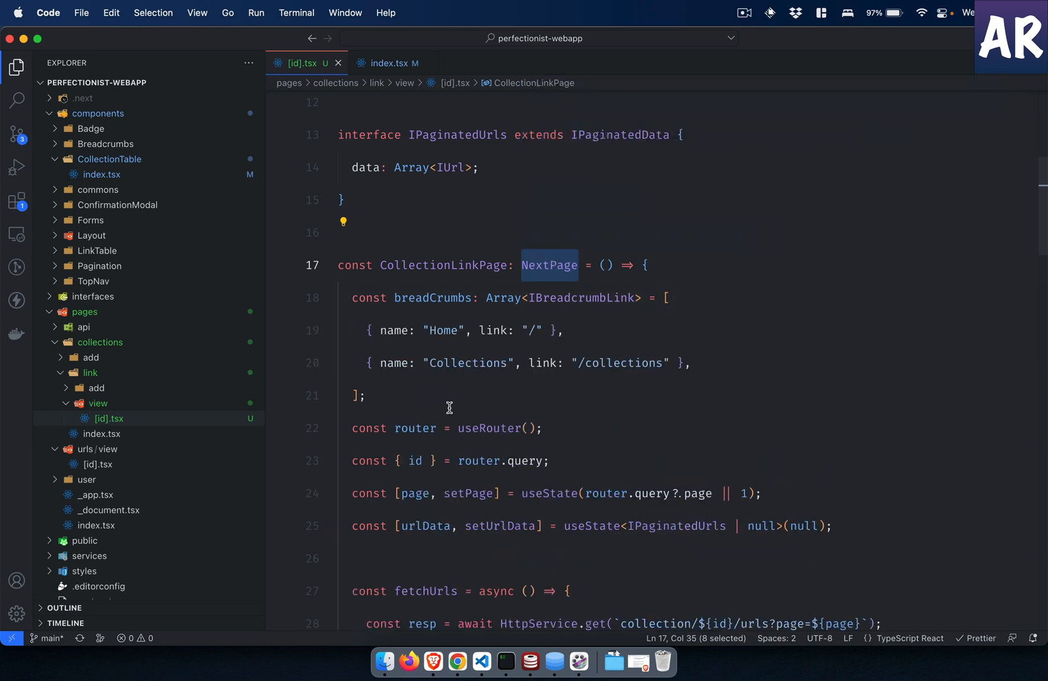
scroll(down, 3)
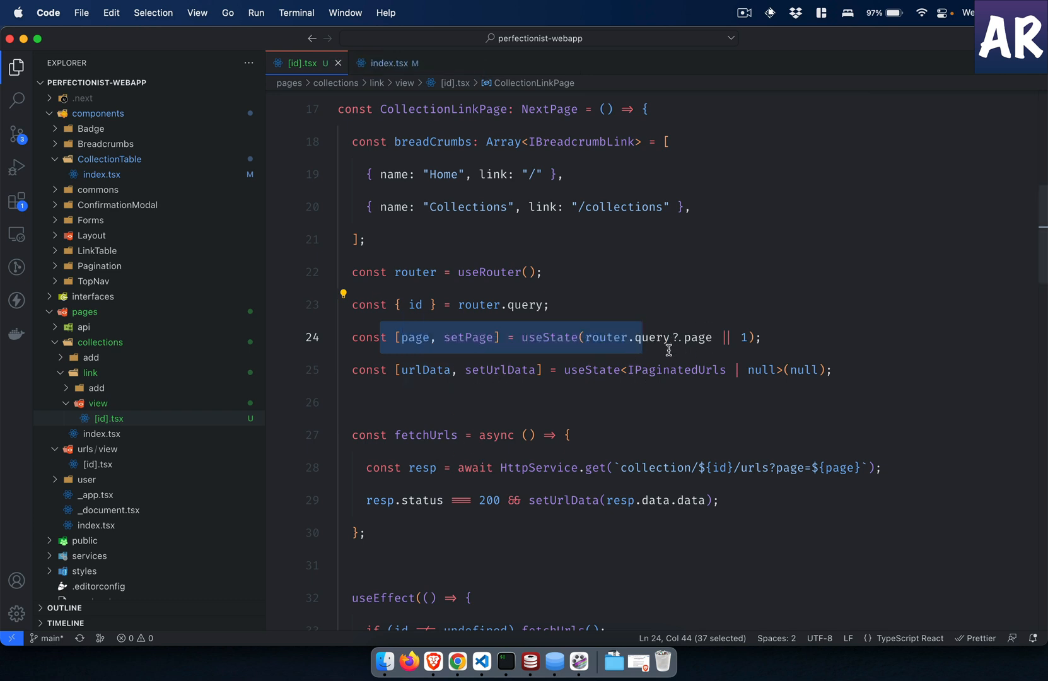
click(456, 662)
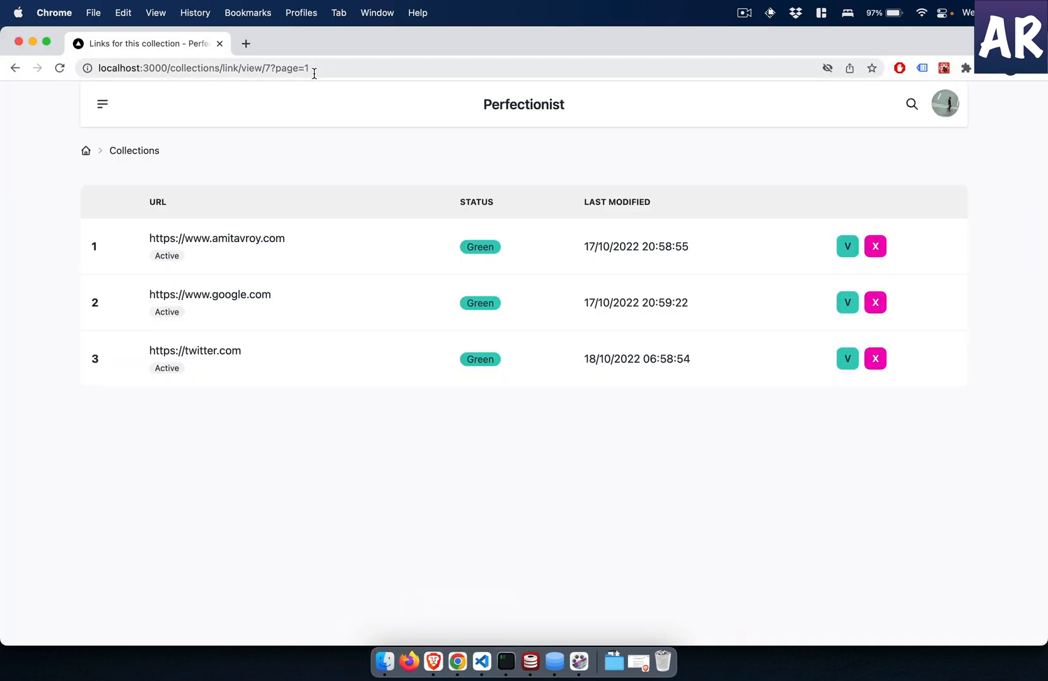
click(483, 647)
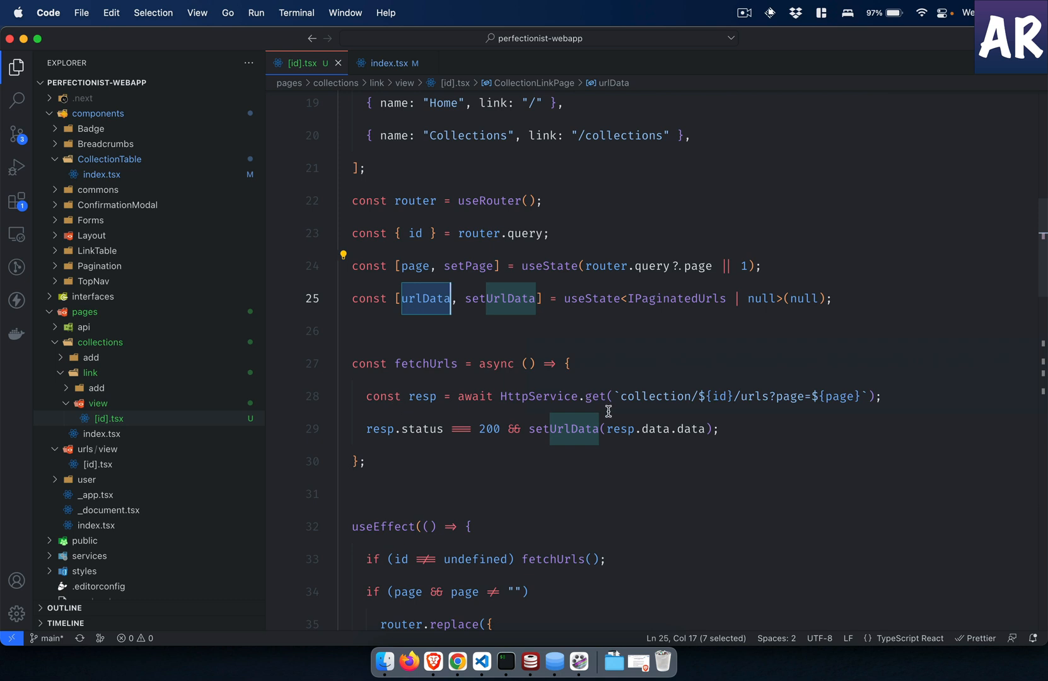
mouse_move(697, 447)
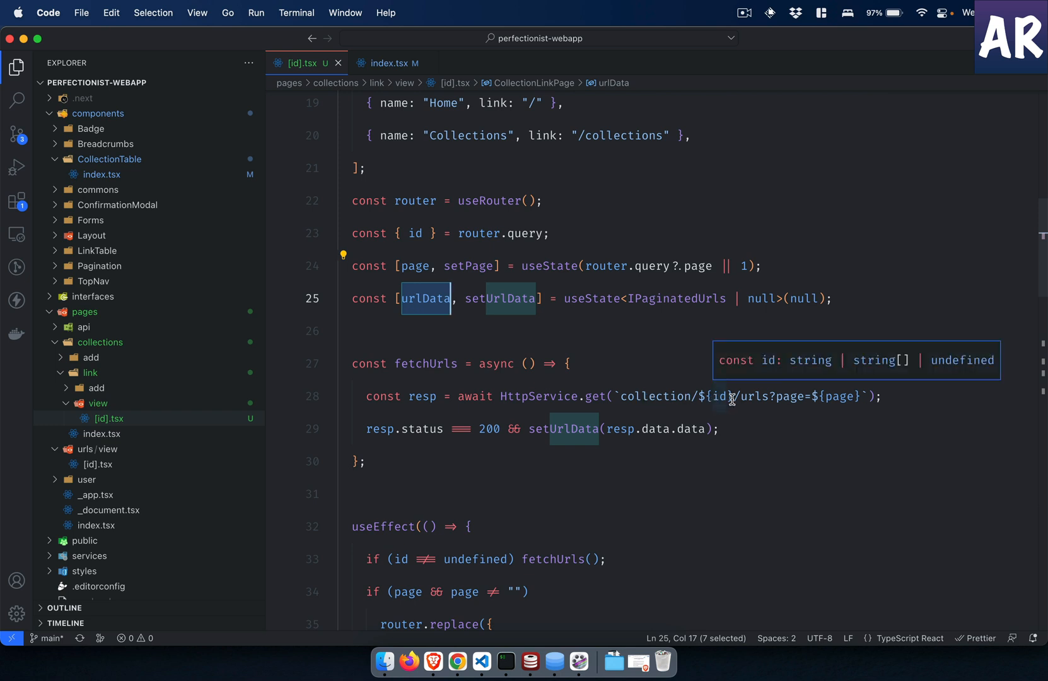
mouse_move(578, 364)
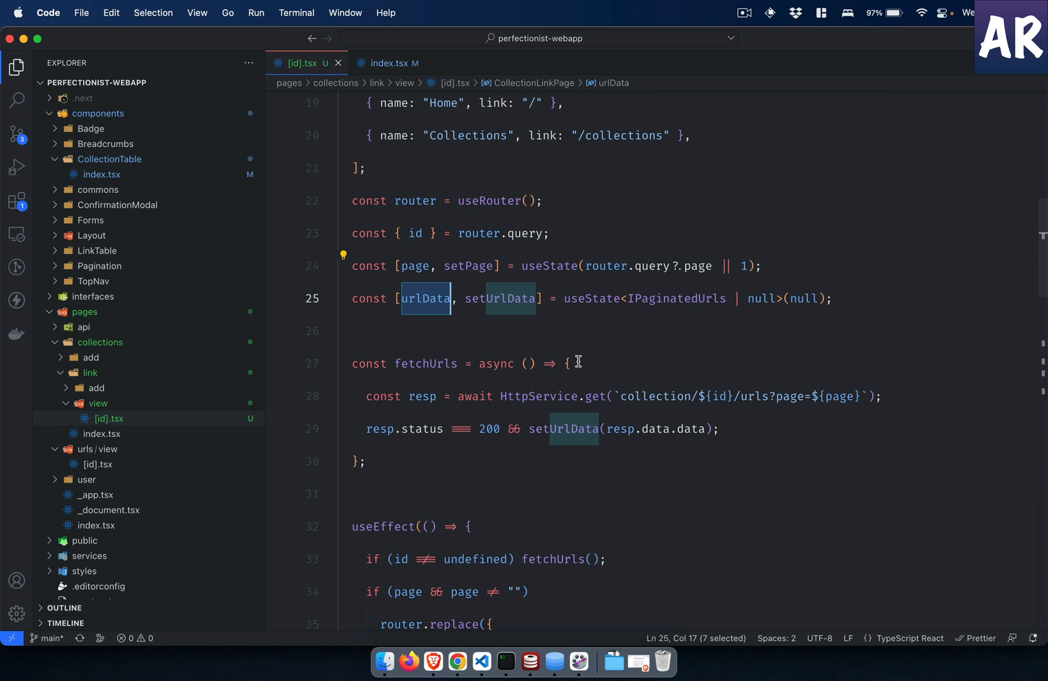
mouse_move(405, 379)
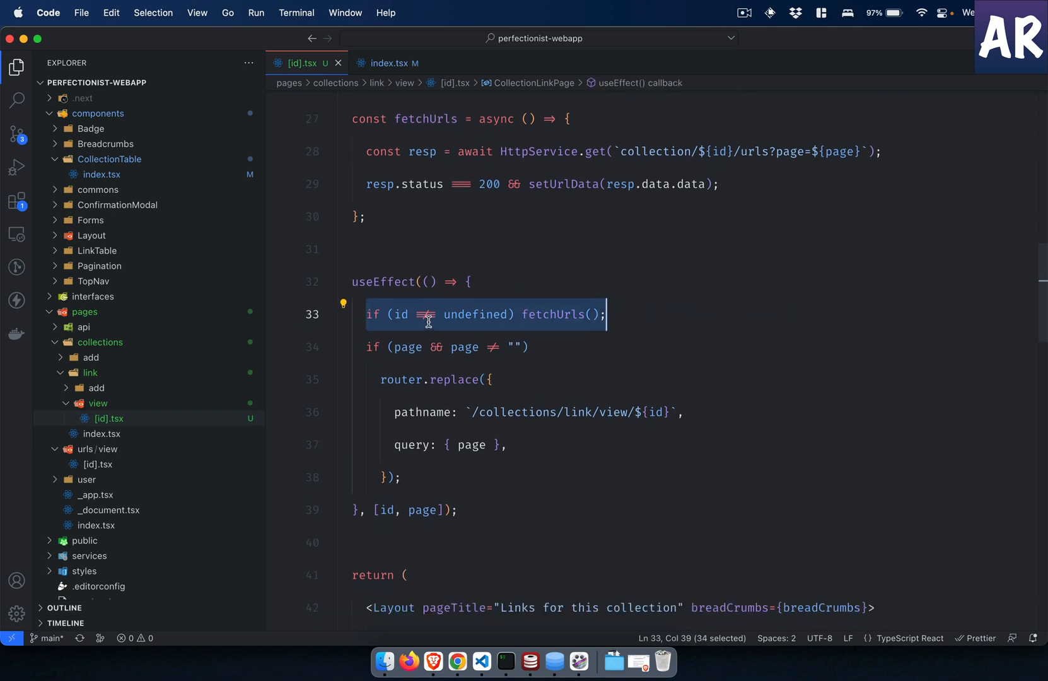
scroll(down, 3)
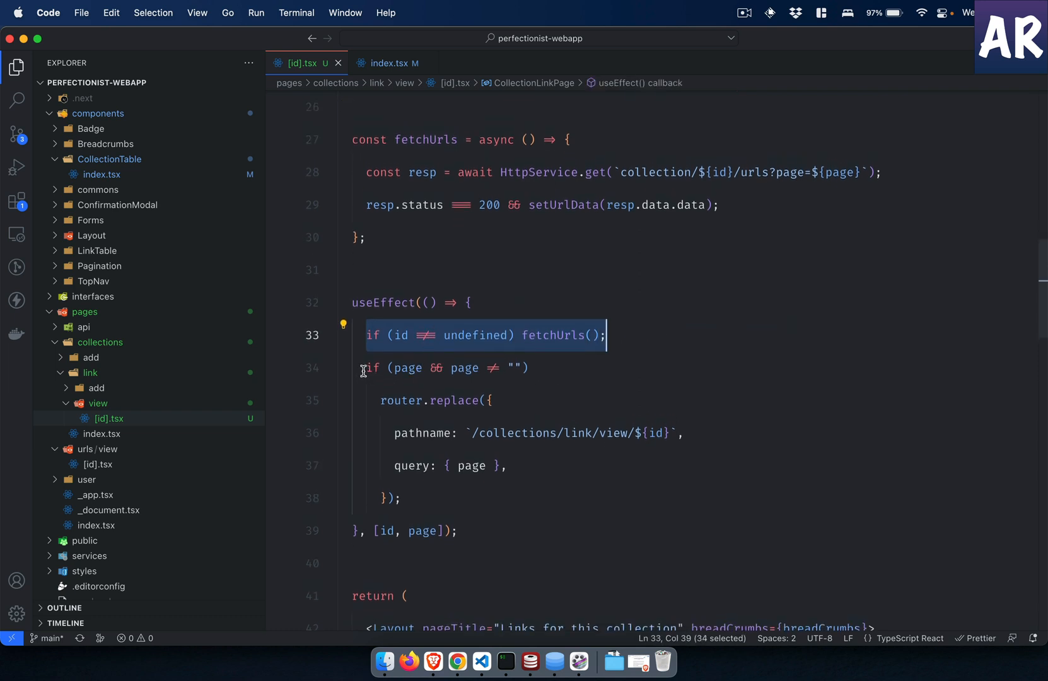
click(402, 530)
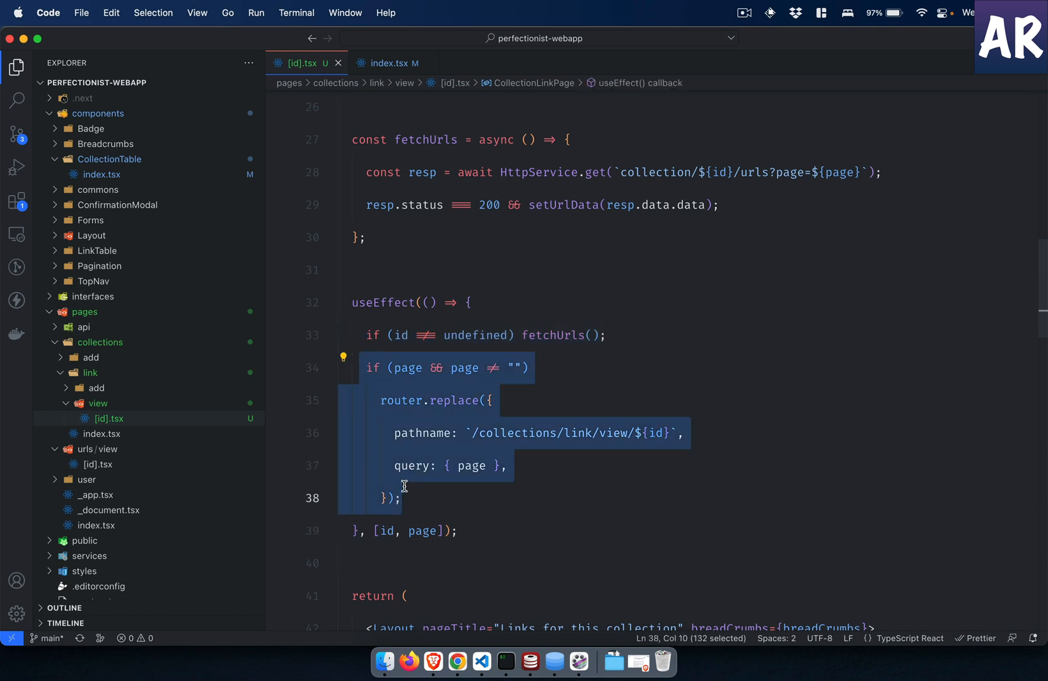
mouse_move(457, 416)
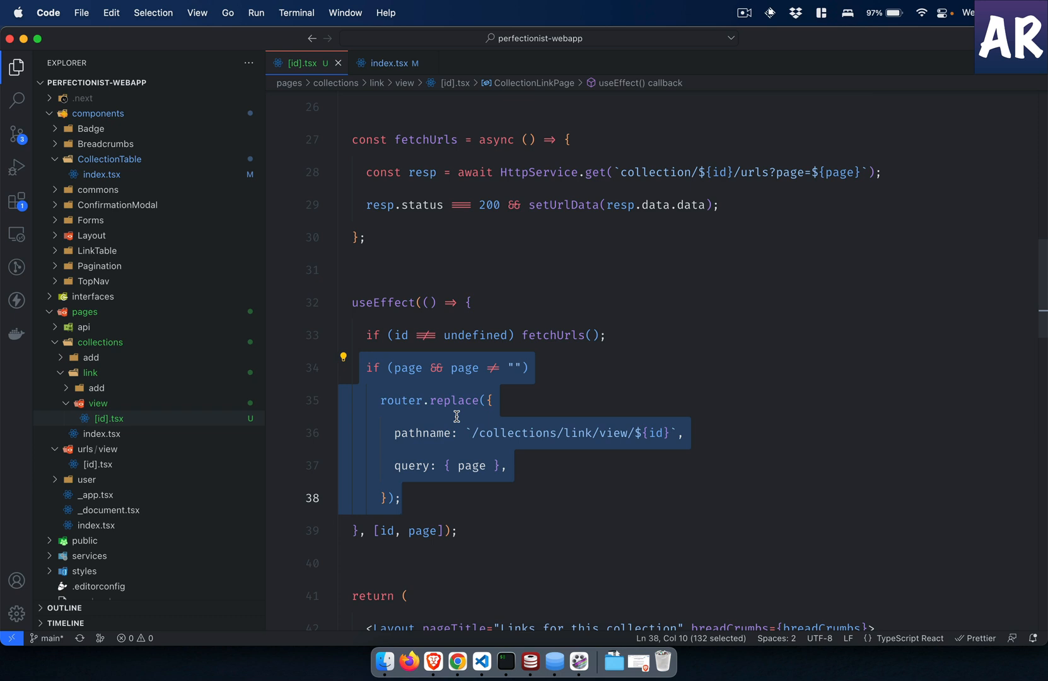
mouse_move(436, 424)
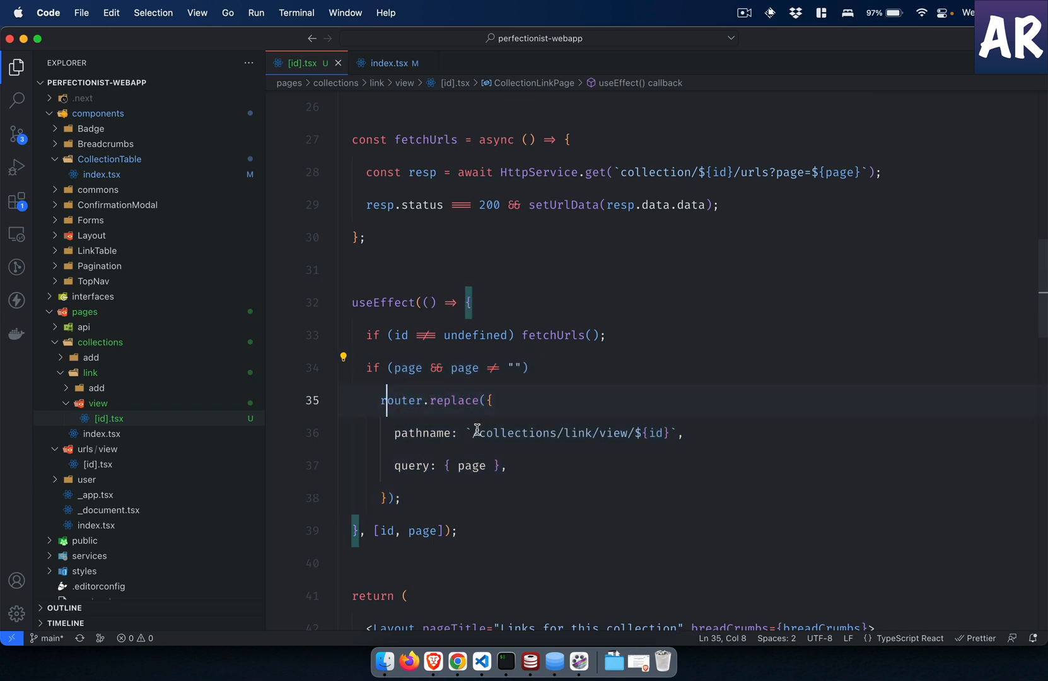
double_click(402, 400)
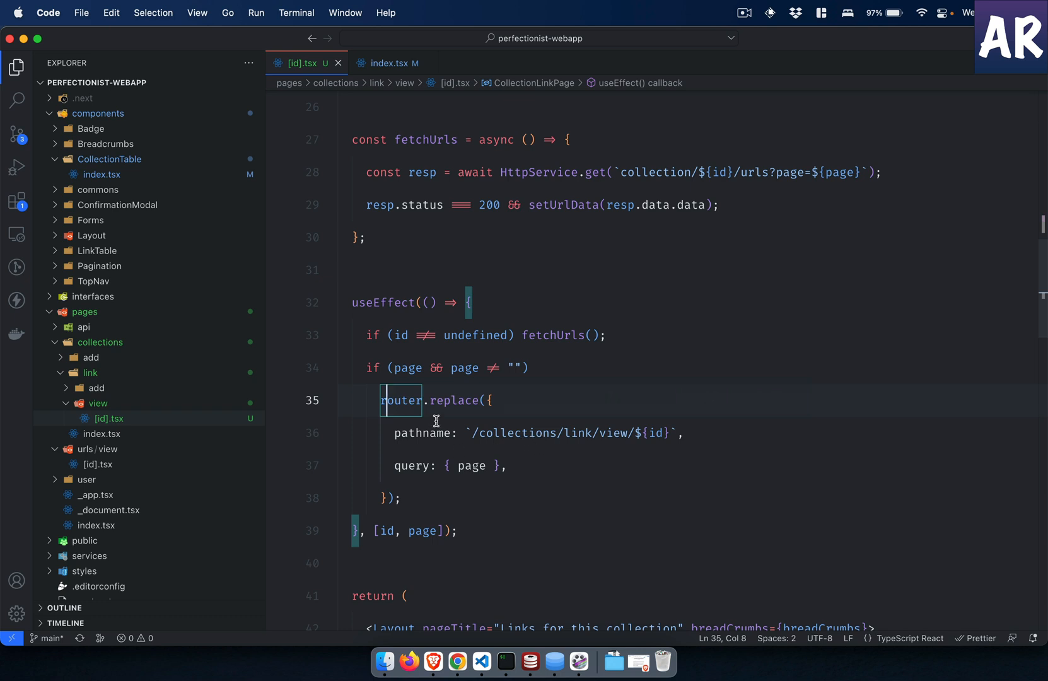
scroll(down, 3)
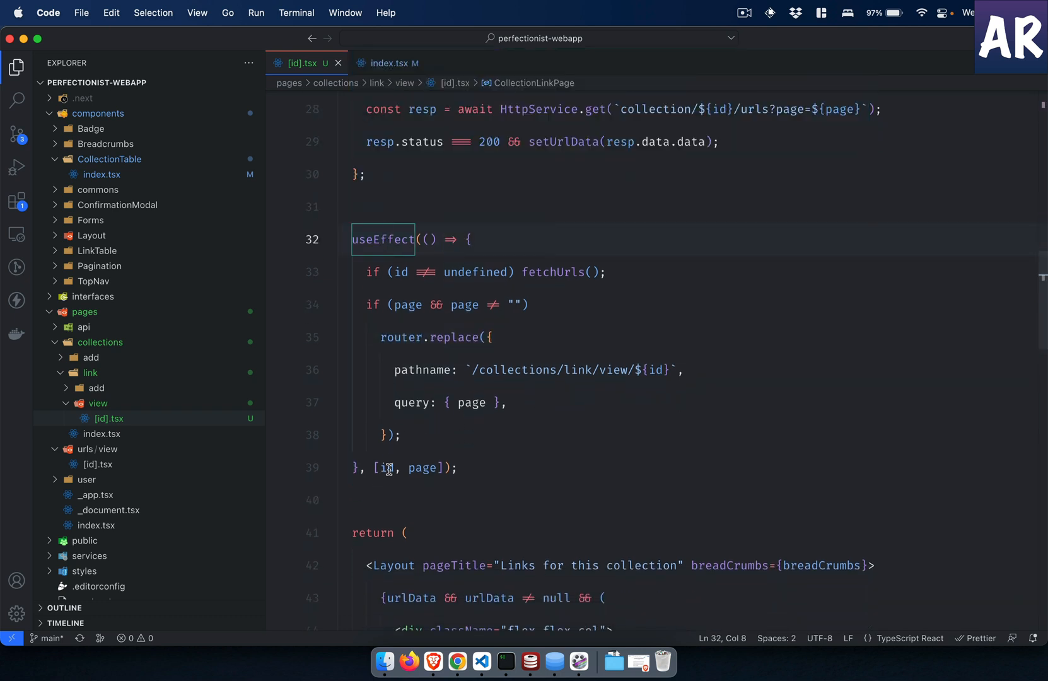
double_click(386, 468)
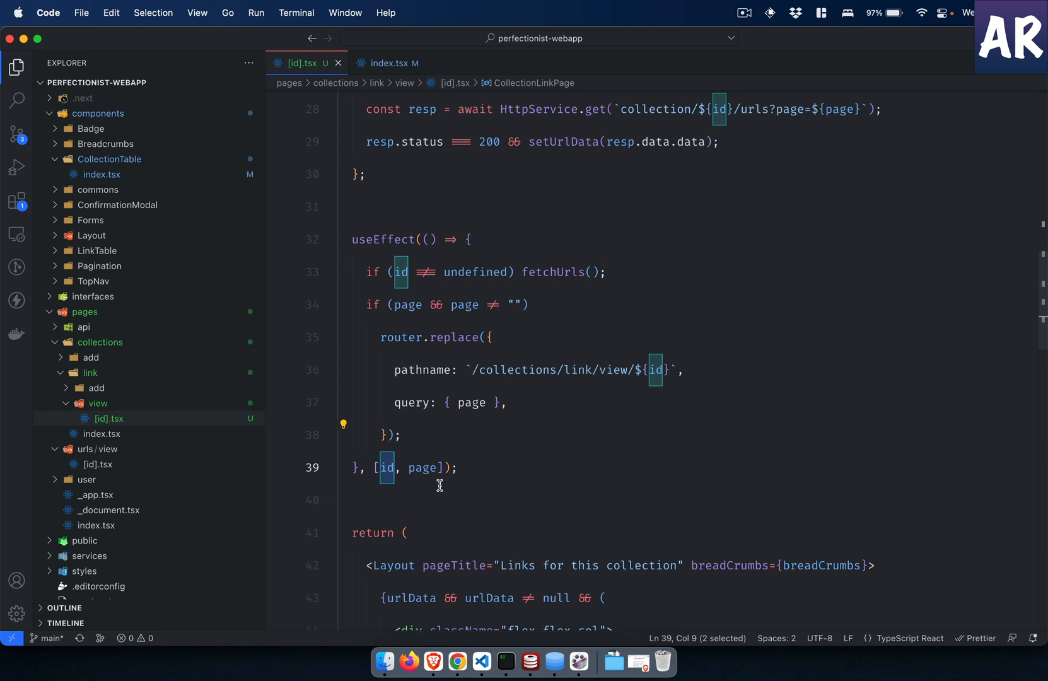
mouse_move(426, 478)
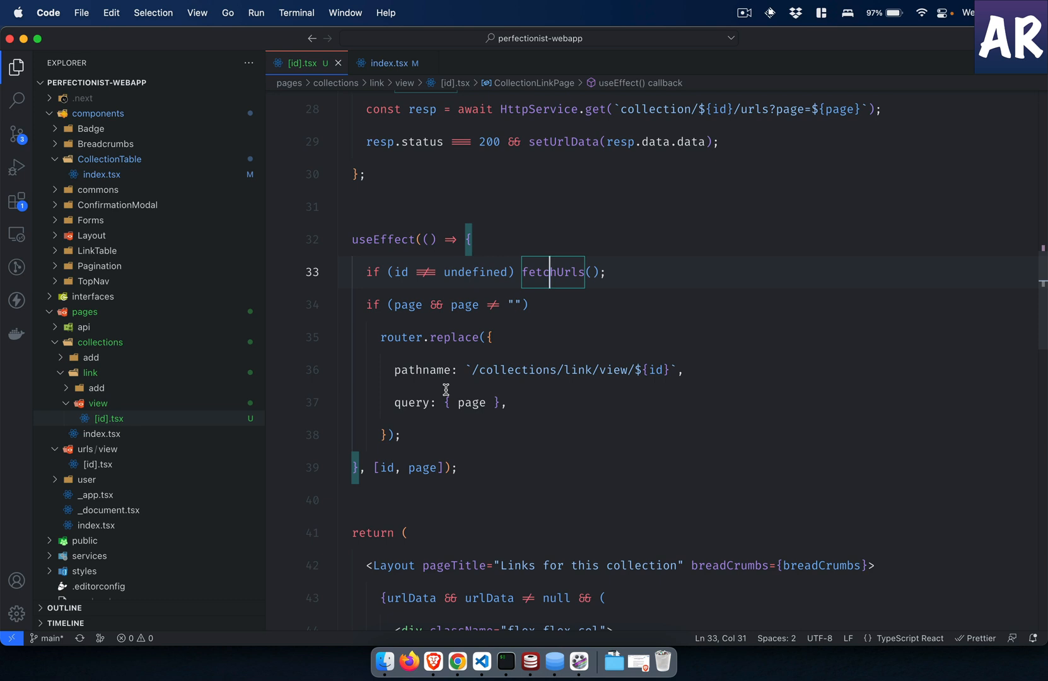
scroll(down, 3)
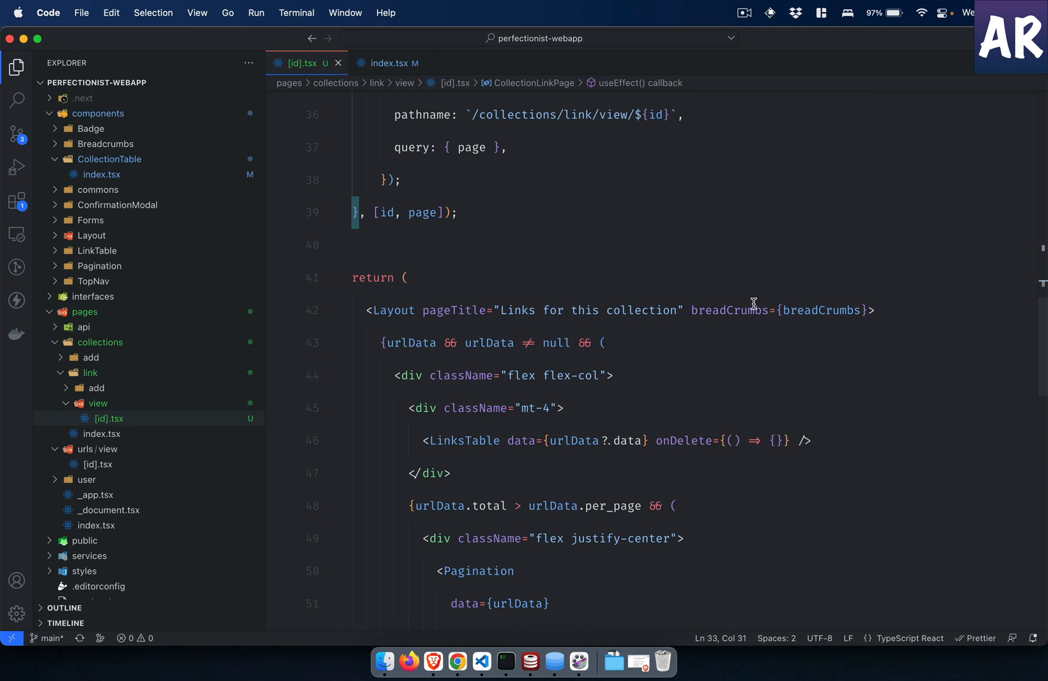
Step: Review the LinksTable onDelete prop and Pagination JSX, then view the collection links page in Chrome
double_click(822, 310)
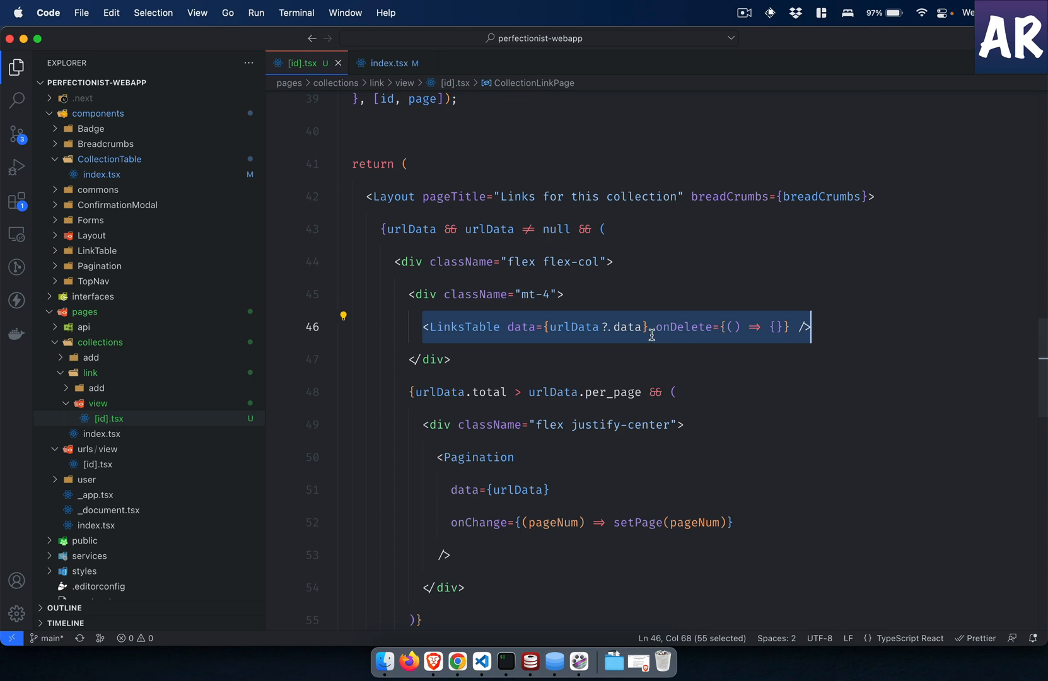
double_click(684, 326)
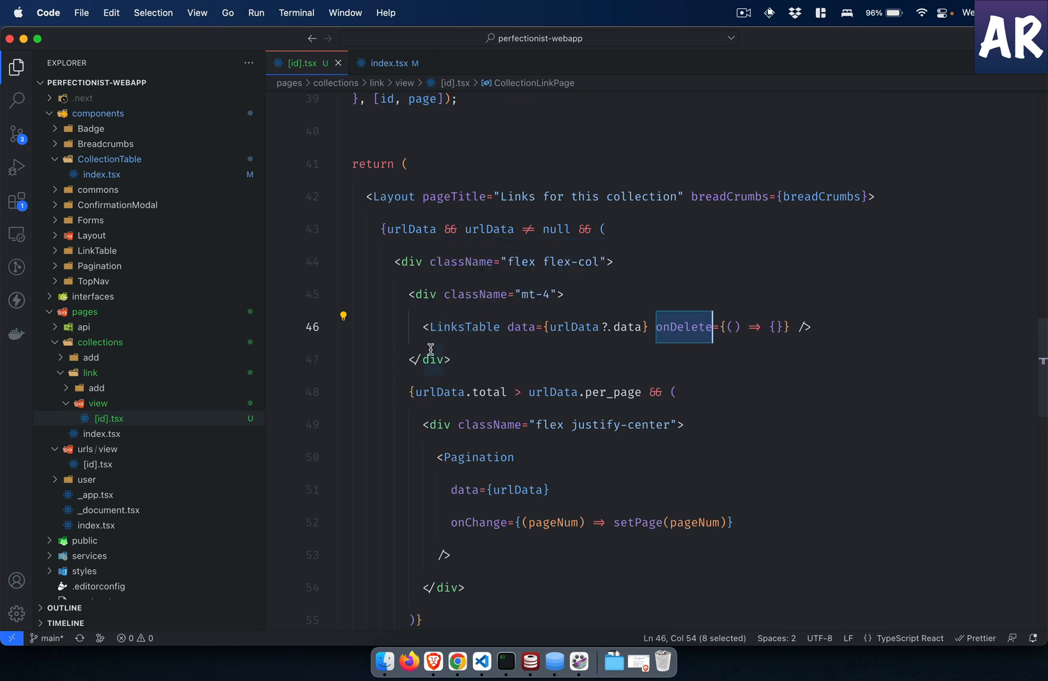
mouse_move(535, 369)
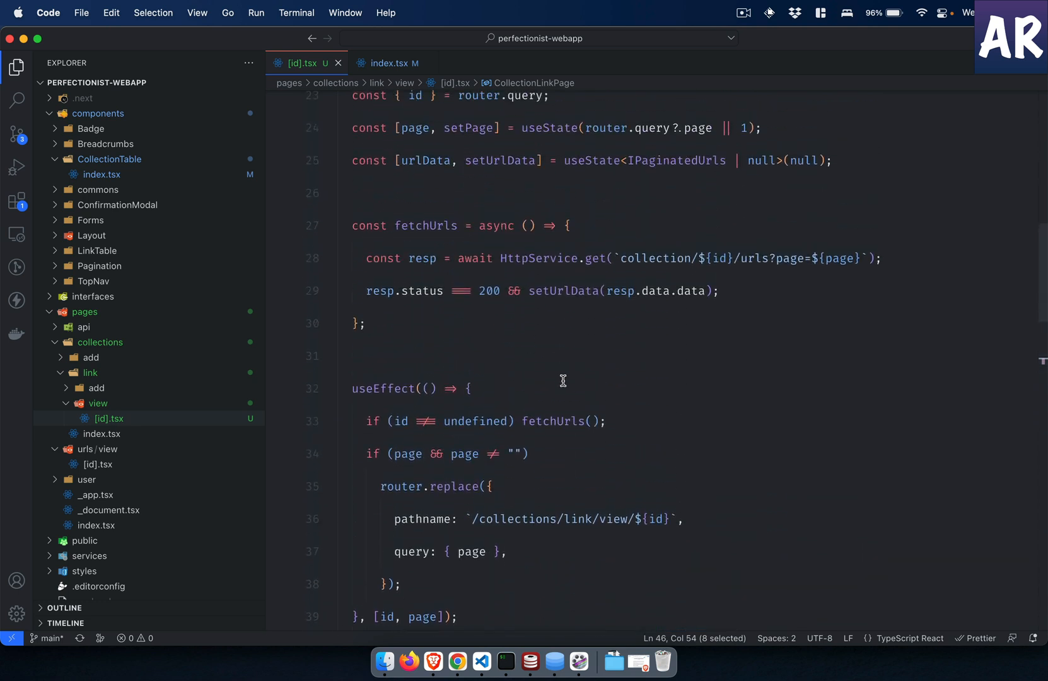
scroll(down, 3)
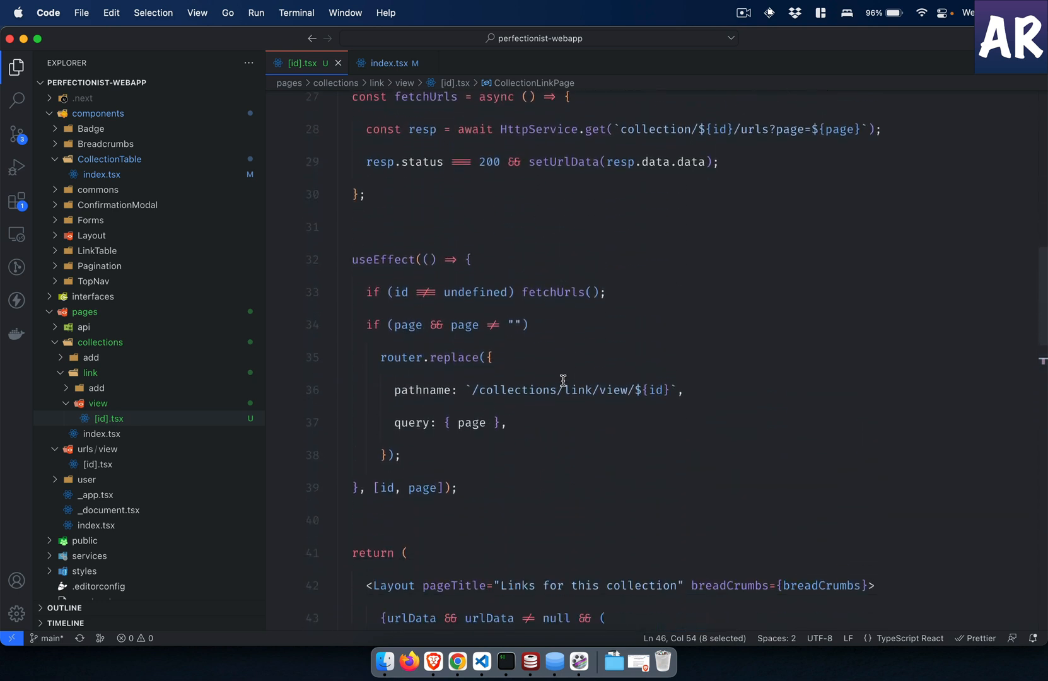
scroll(down, 3)
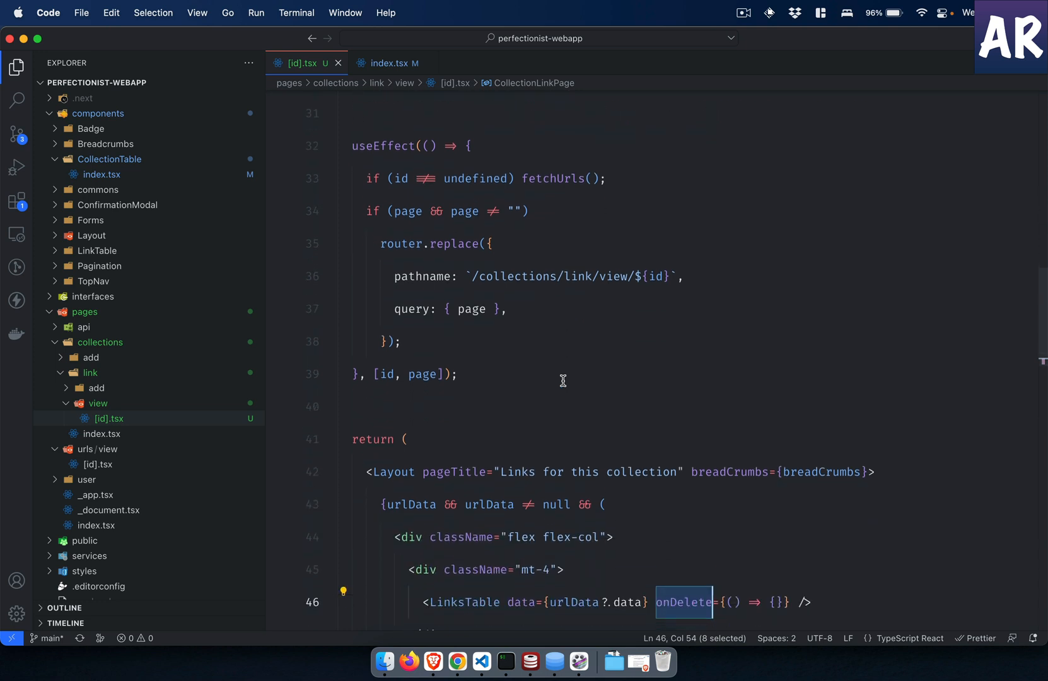
scroll(down, 3)
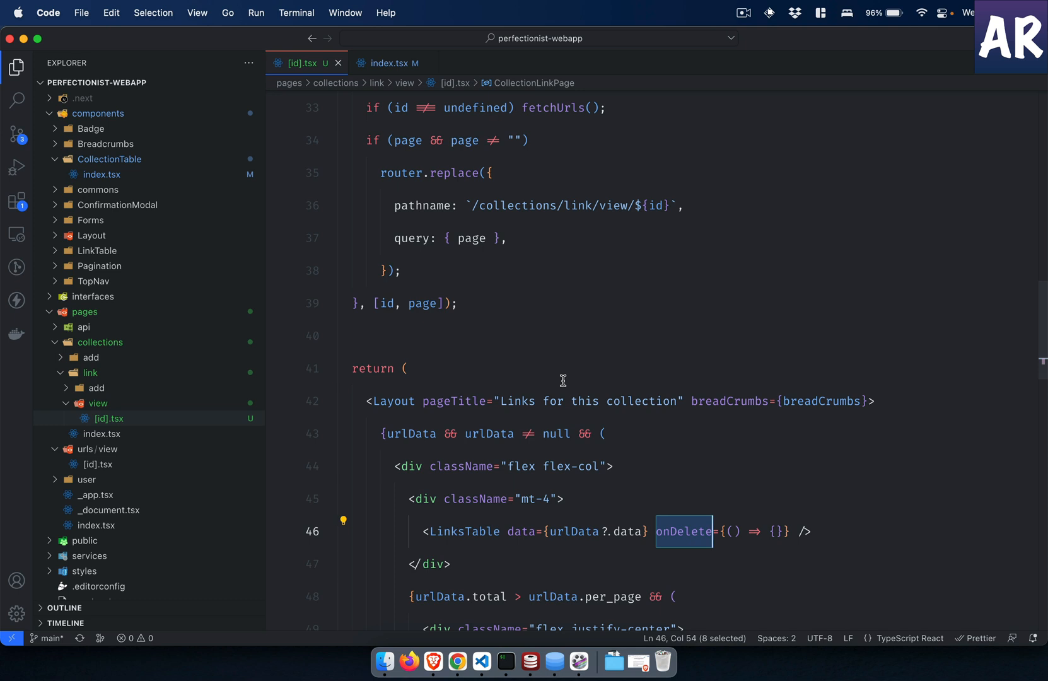
scroll(down, 3)
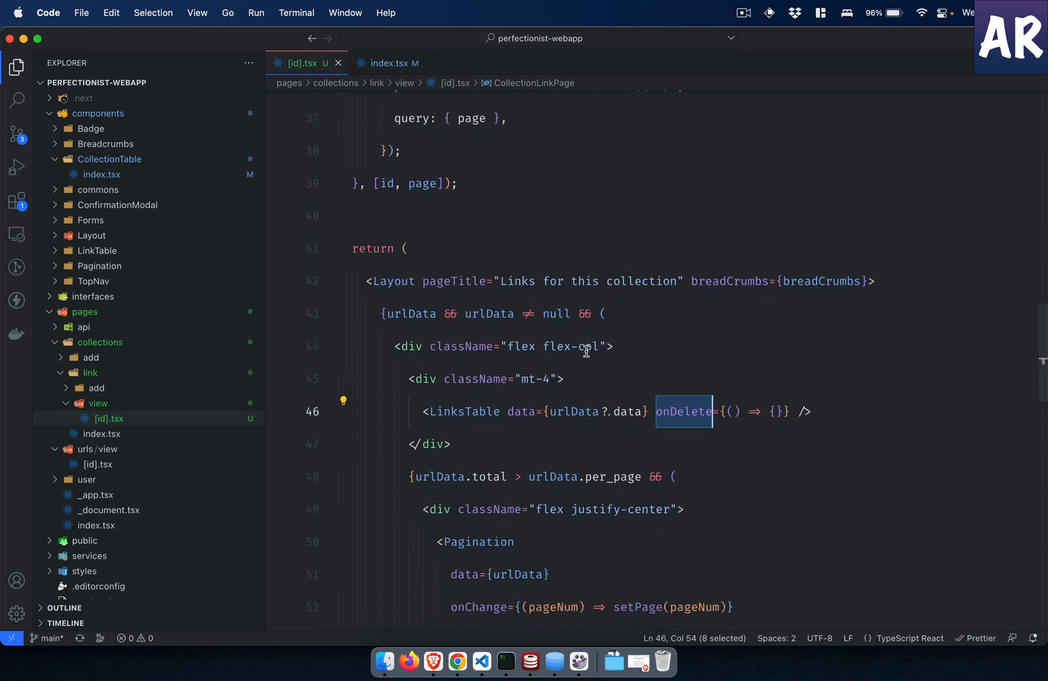
mouse_move(461, 411)
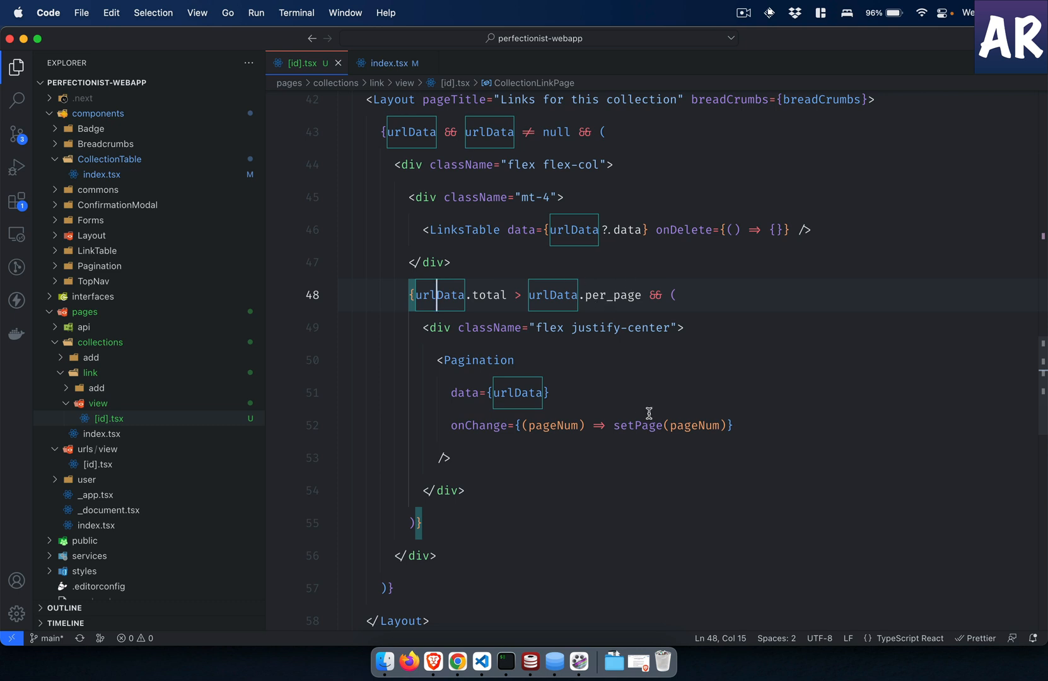
mouse_move(638, 426)
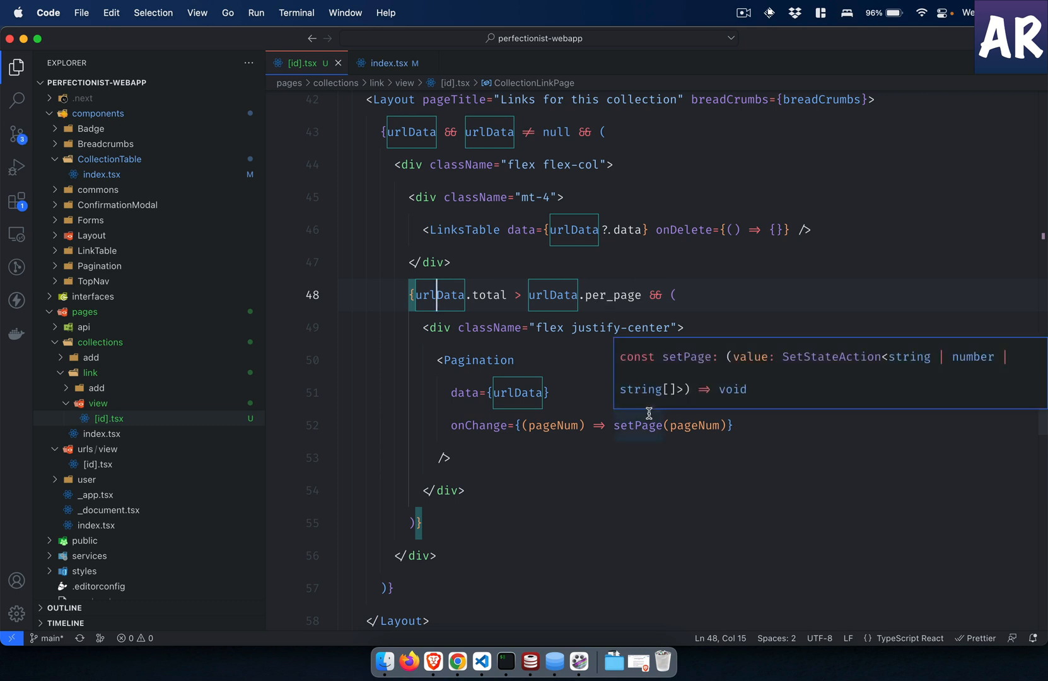
mouse_move(556, 406)
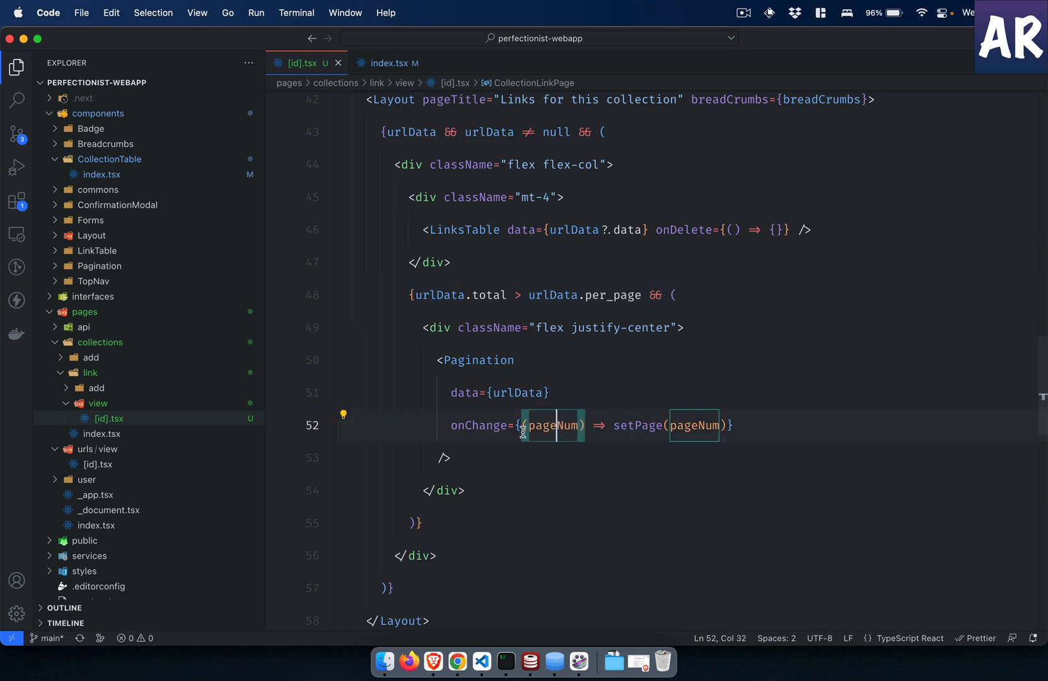
click(696, 426)
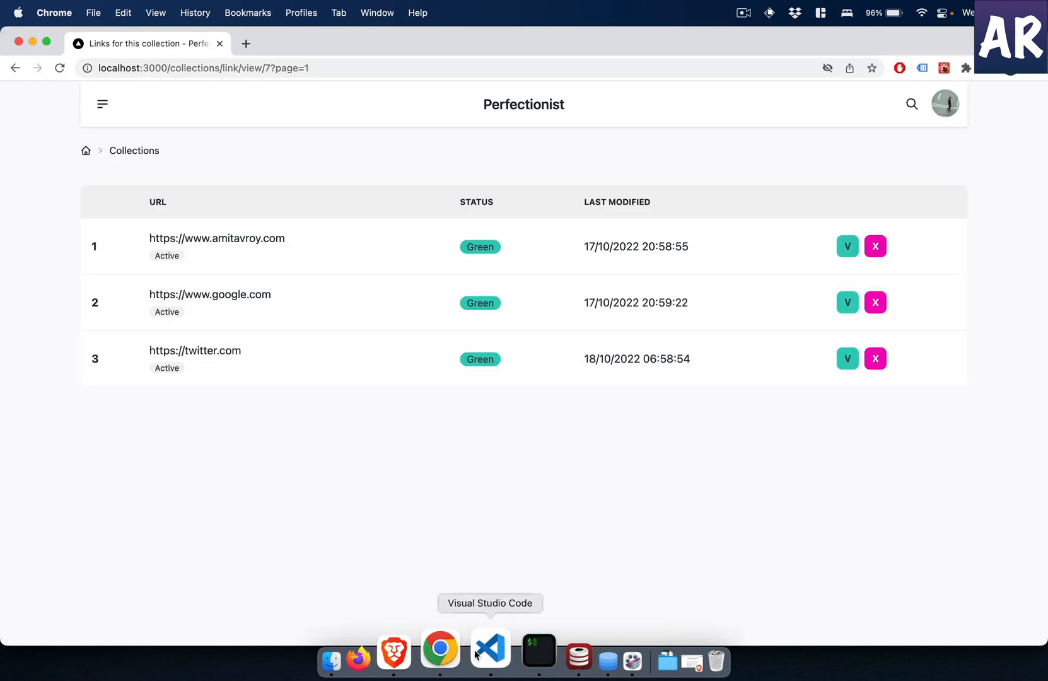
Step: In CollectionUrlController.php change paginate(10) to 1 so each page shows one link
click(489, 649)
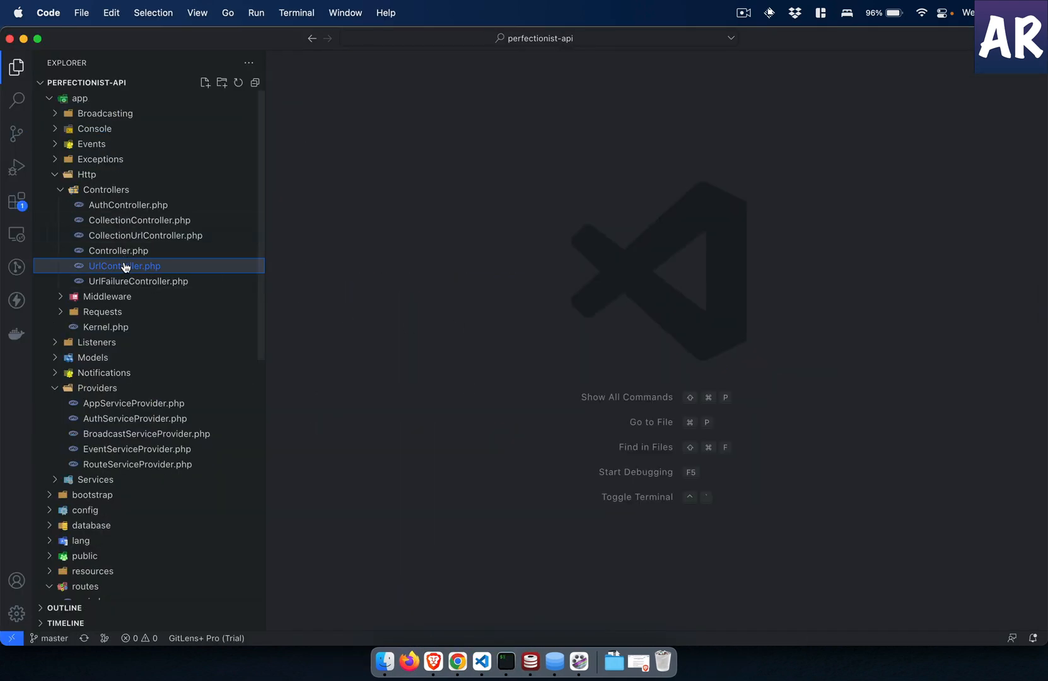
click(145, 236)
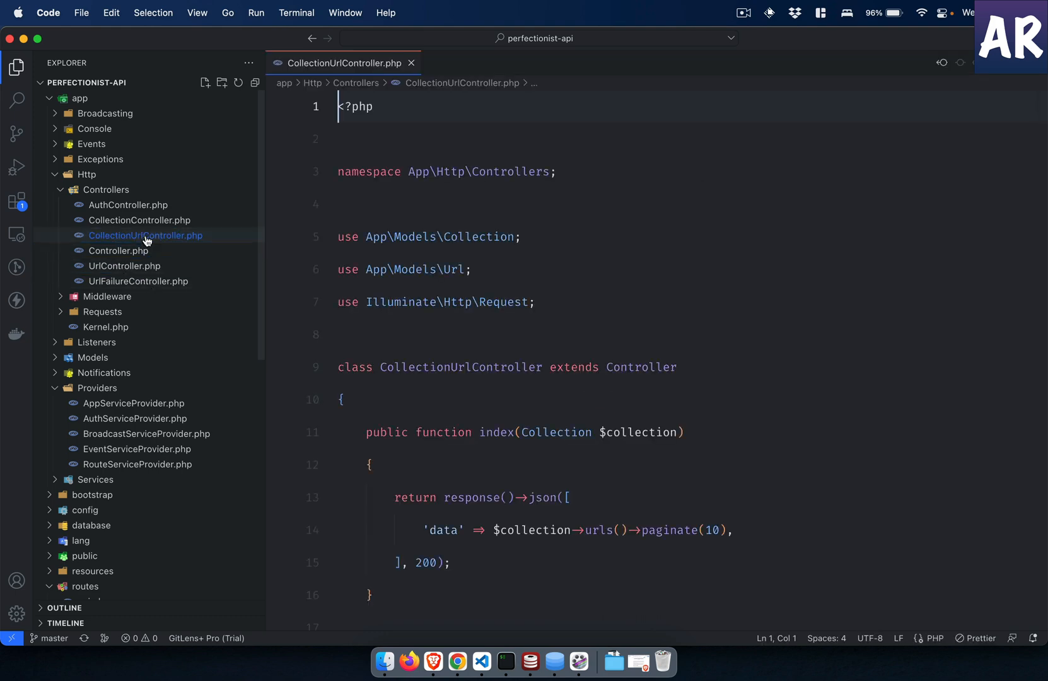
scroll(down, 3)
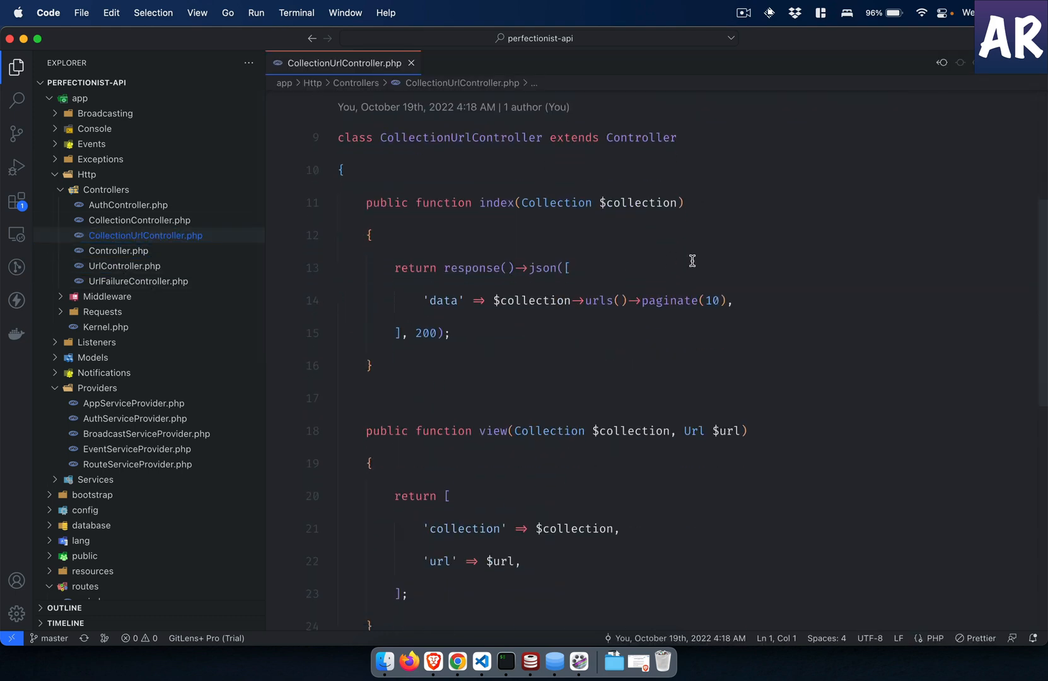
double_click(710, 301)
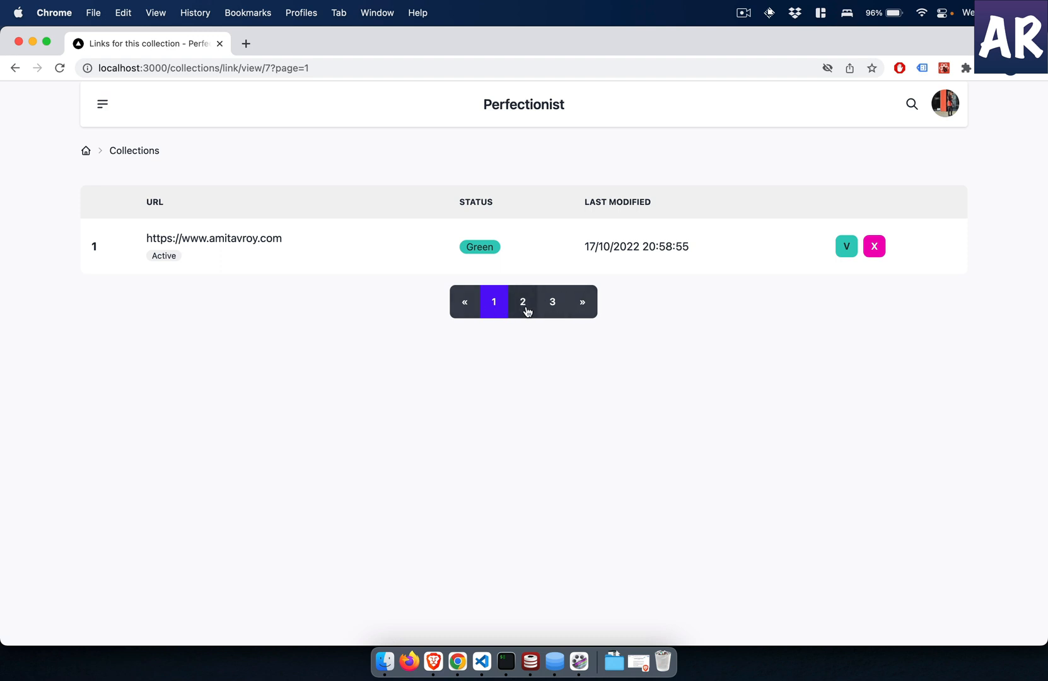
Step: Page to link page 2 and back to page 1 with the « previous button, then return to the editor
click(523, 302)
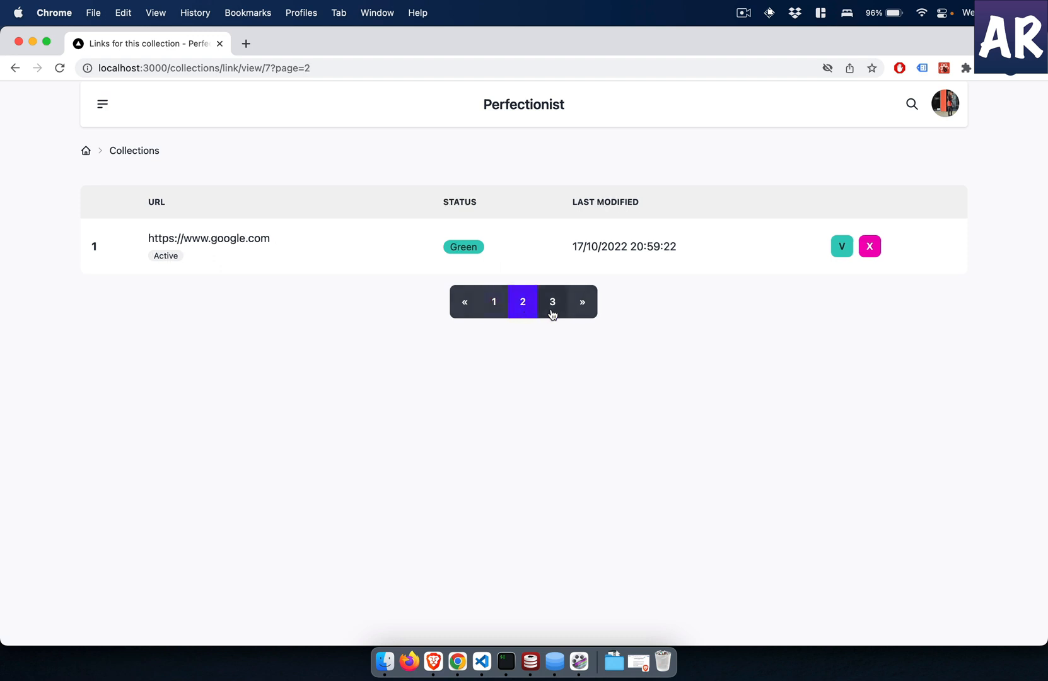
click(464, 301)
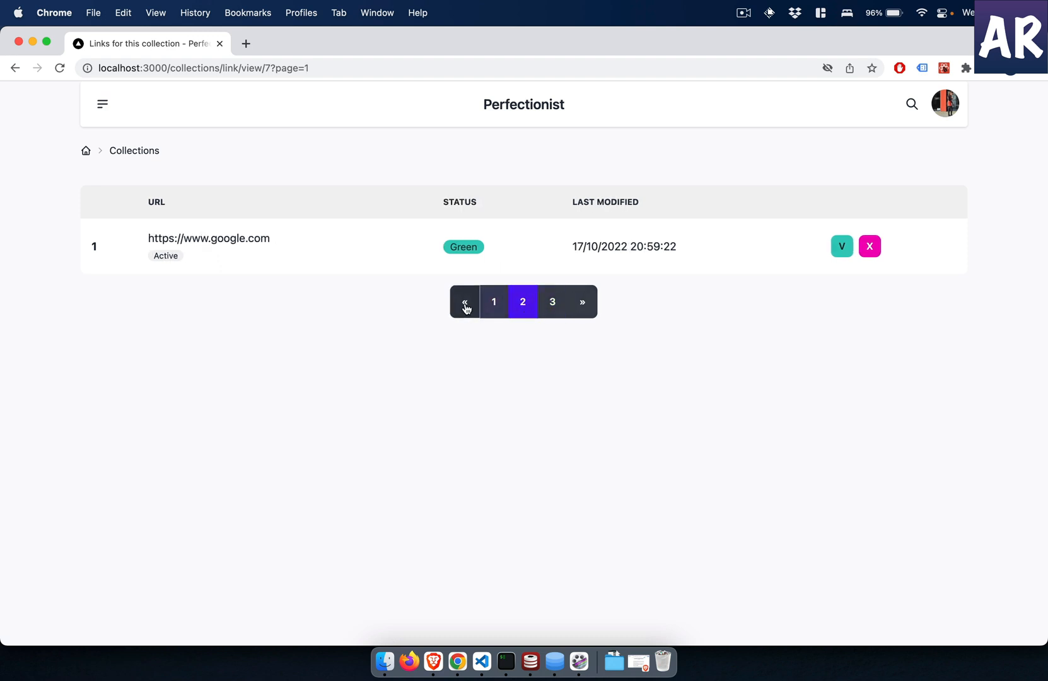
click(464, 302)
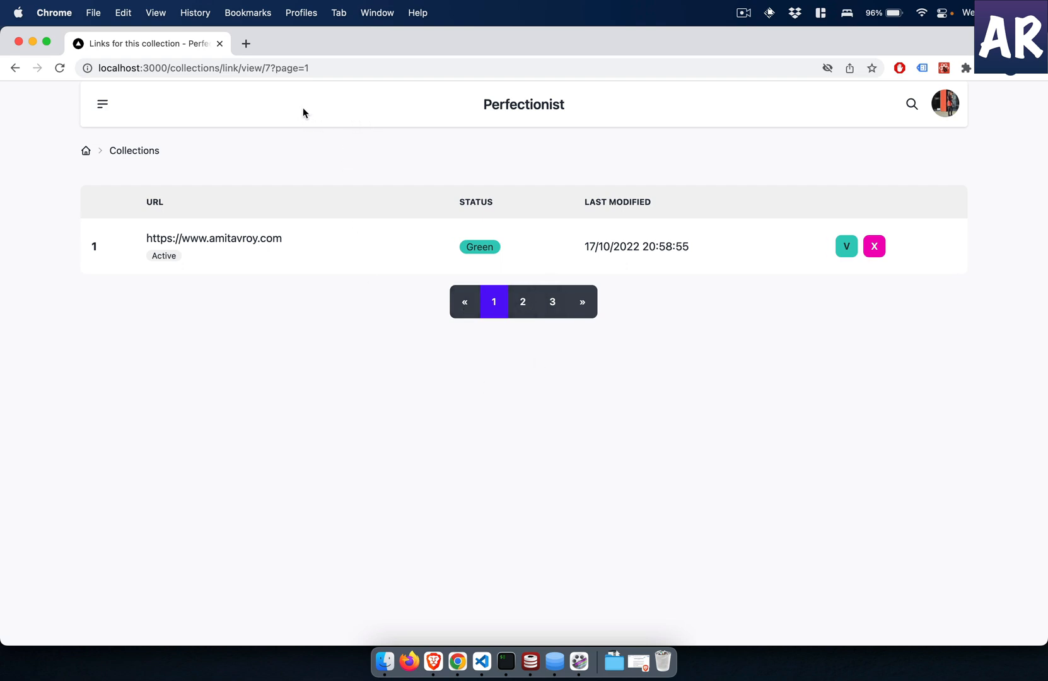
click(478, 650)
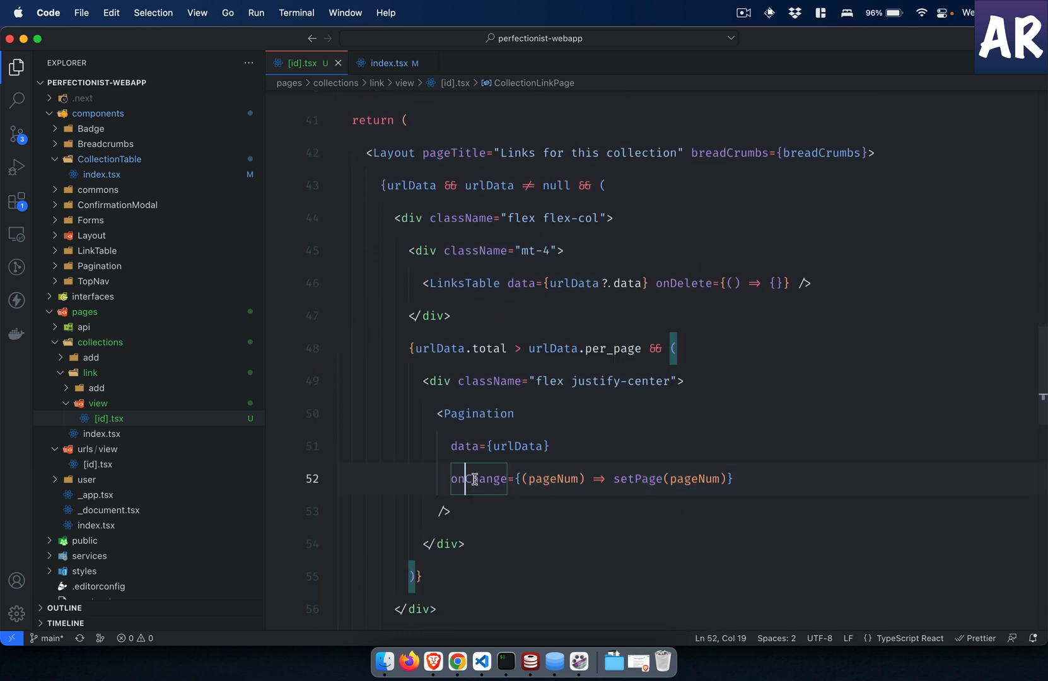
double_click(553, 478)
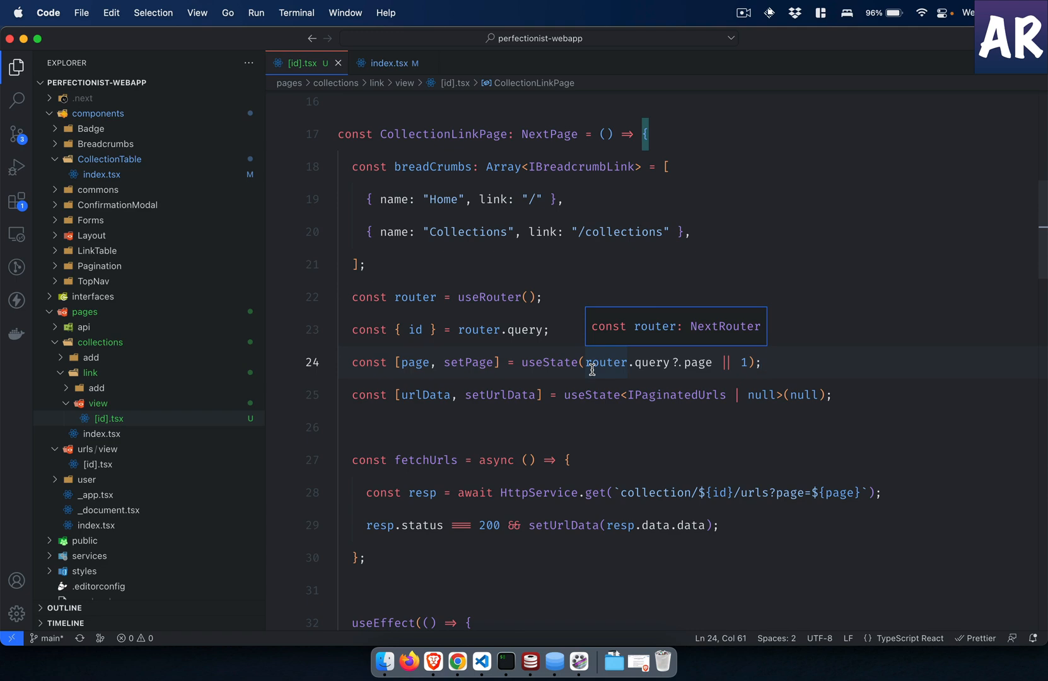
scroll(down, 3)
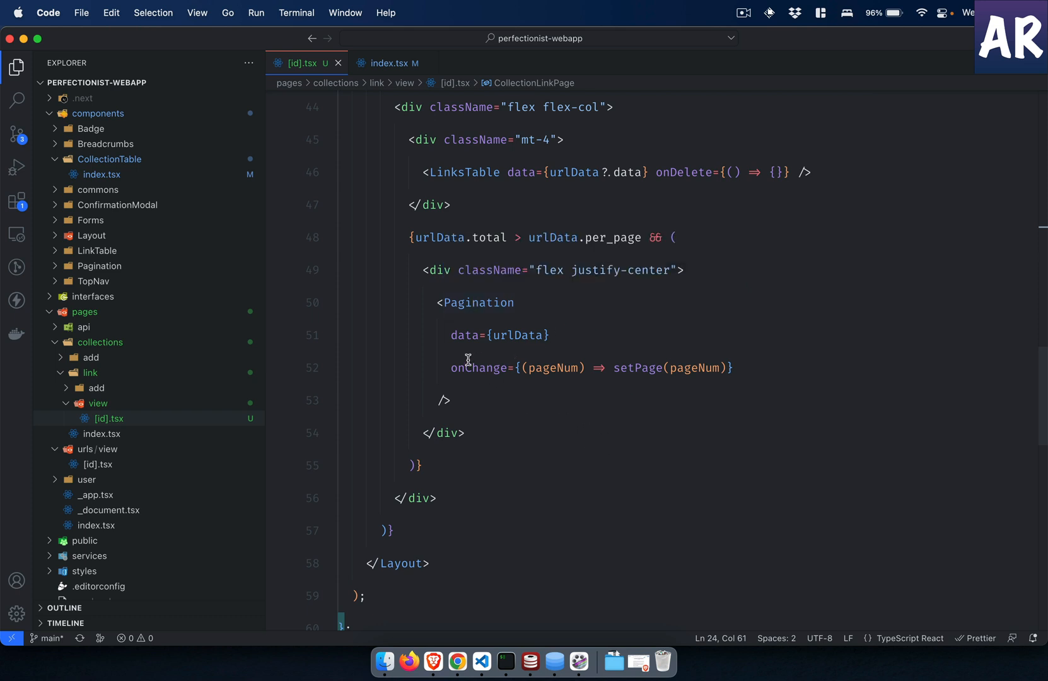
double_click(478, 367)
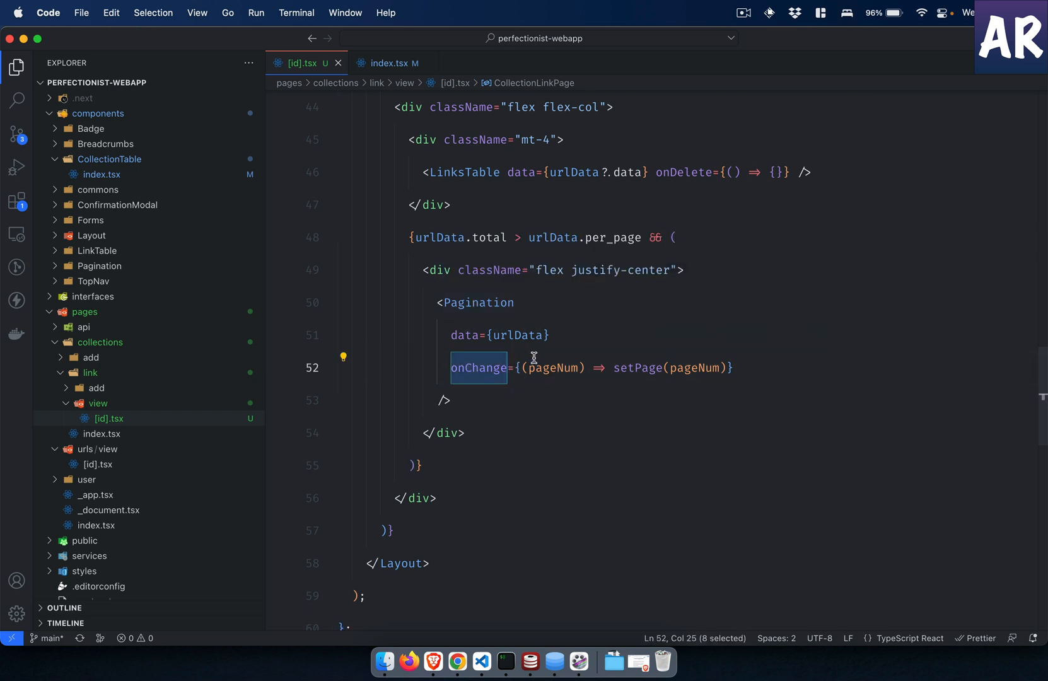
mouse_move(637, 367)
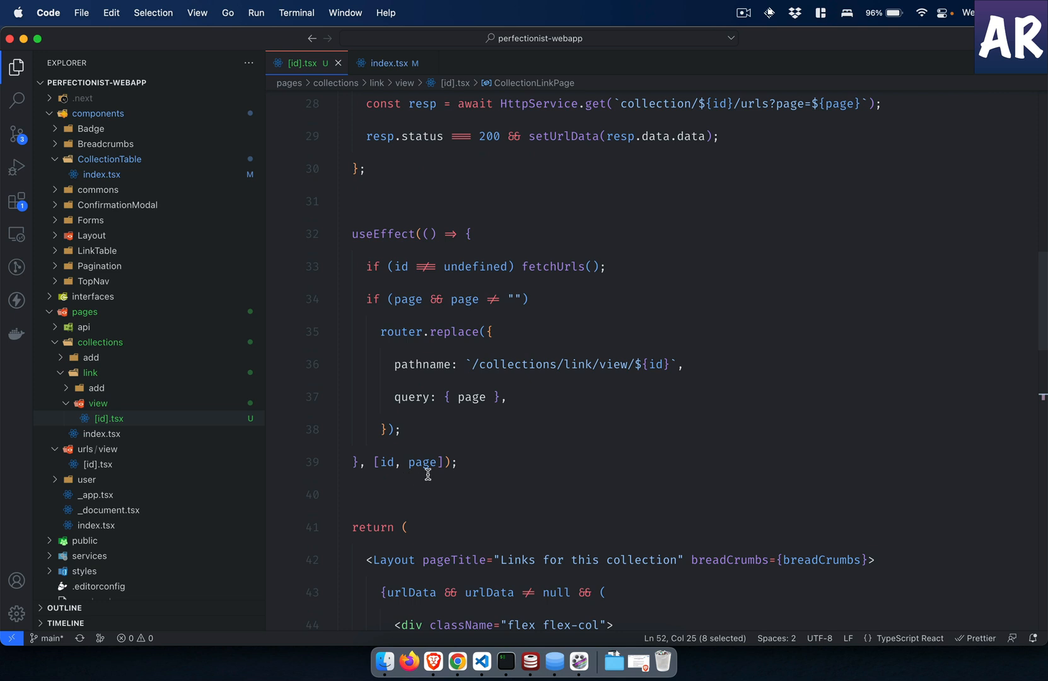
mouse_move(422, 463)
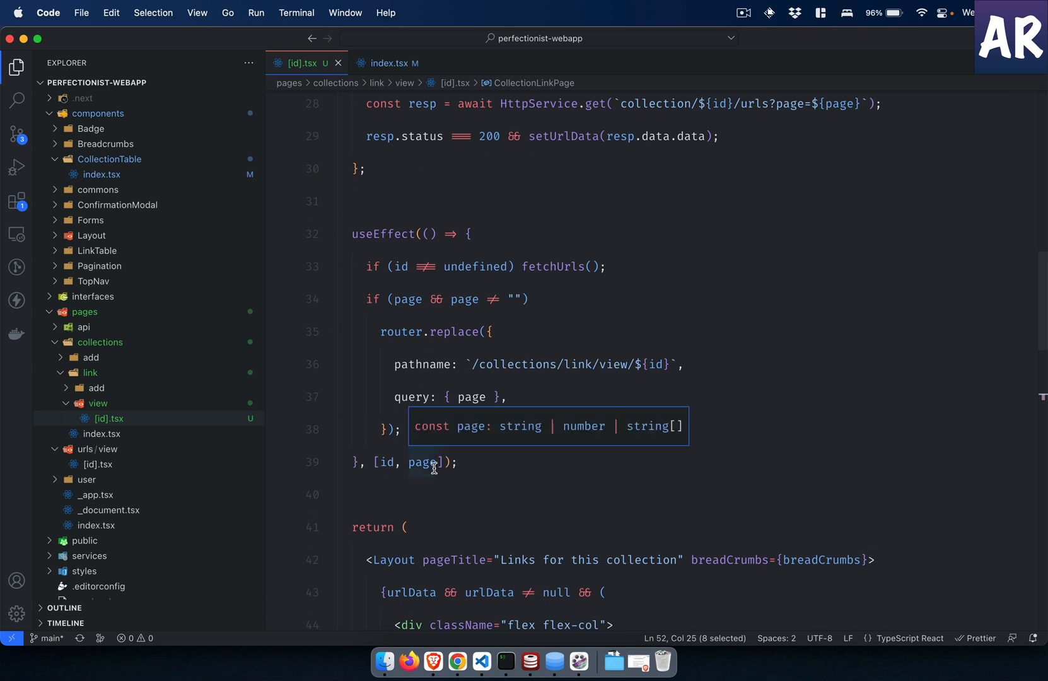
mouse_move(391, 372)
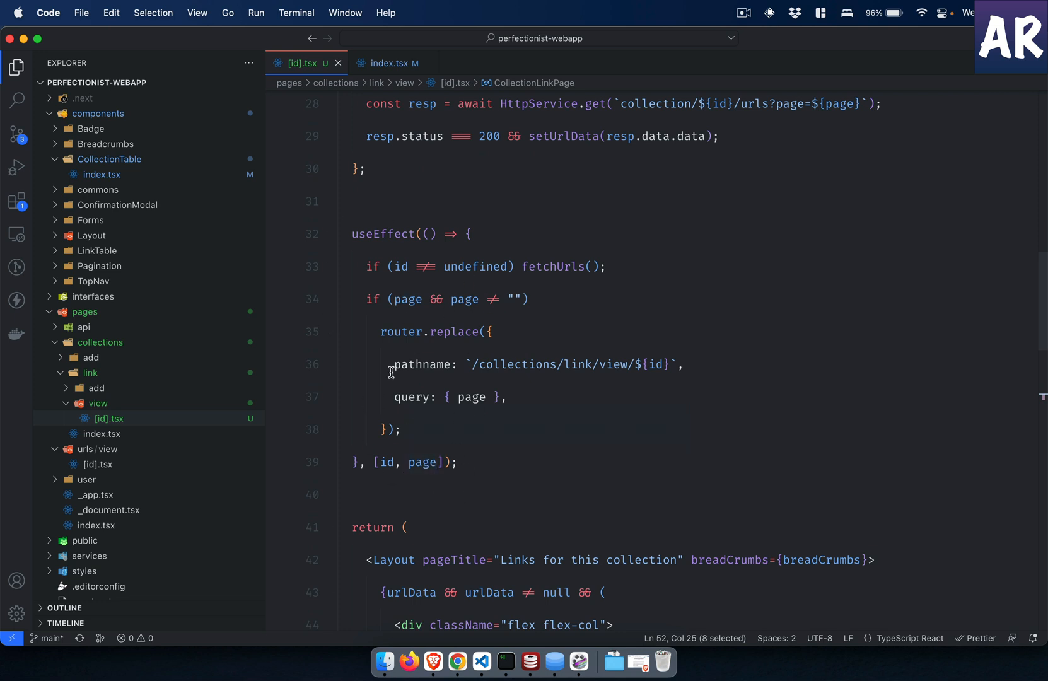
drag(366, 299, 402, 430)
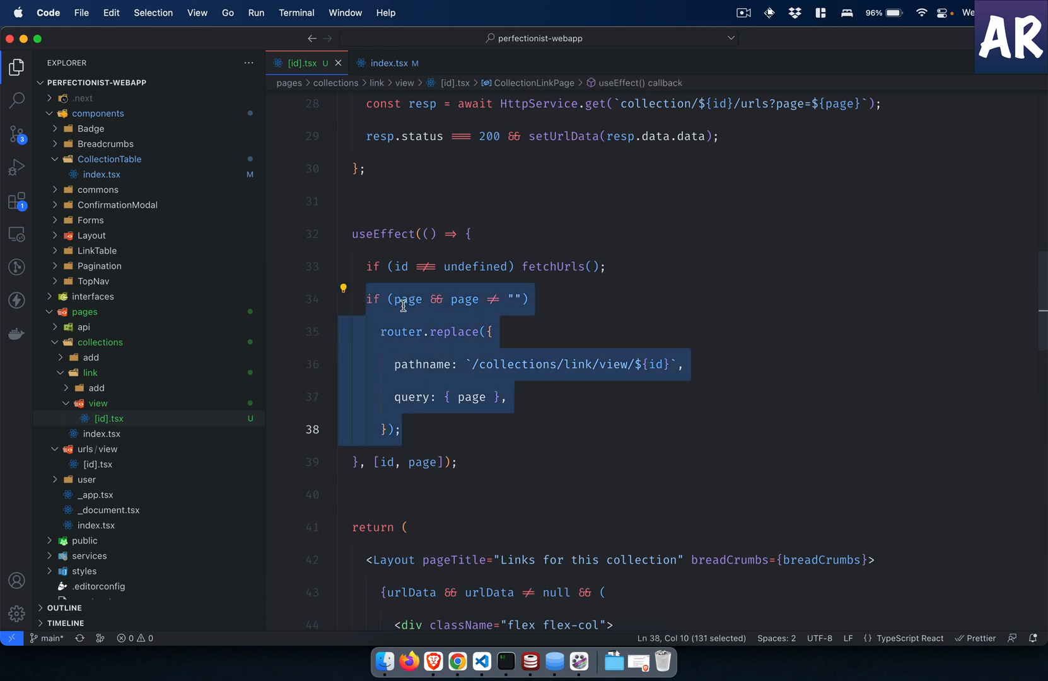
mouse_move(455, 332)
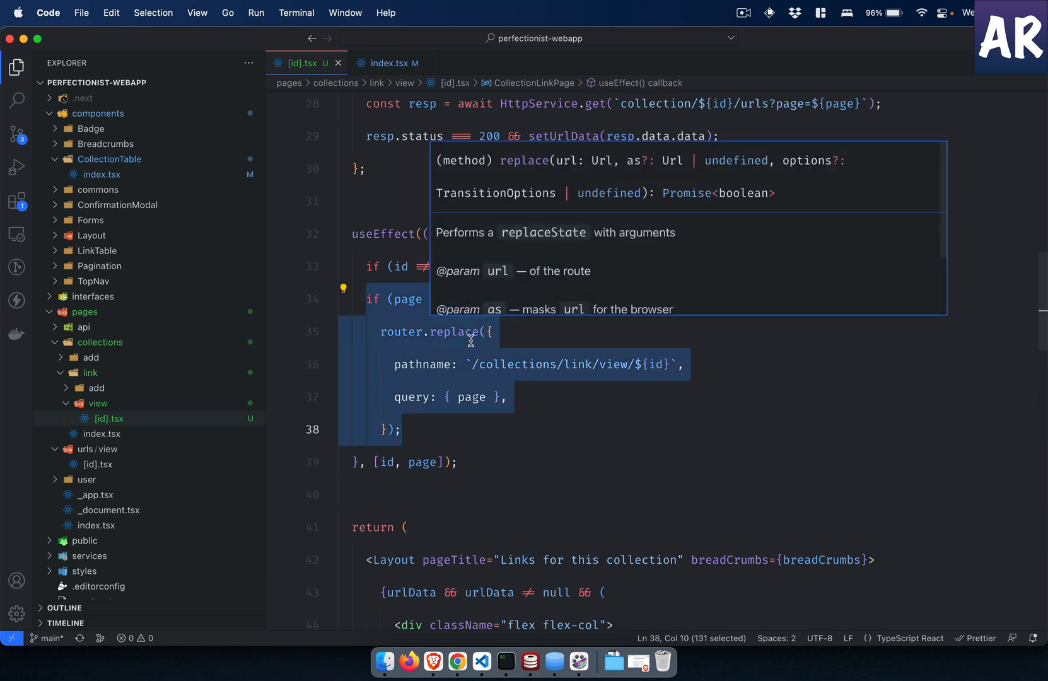
mouse_move(550, 376)
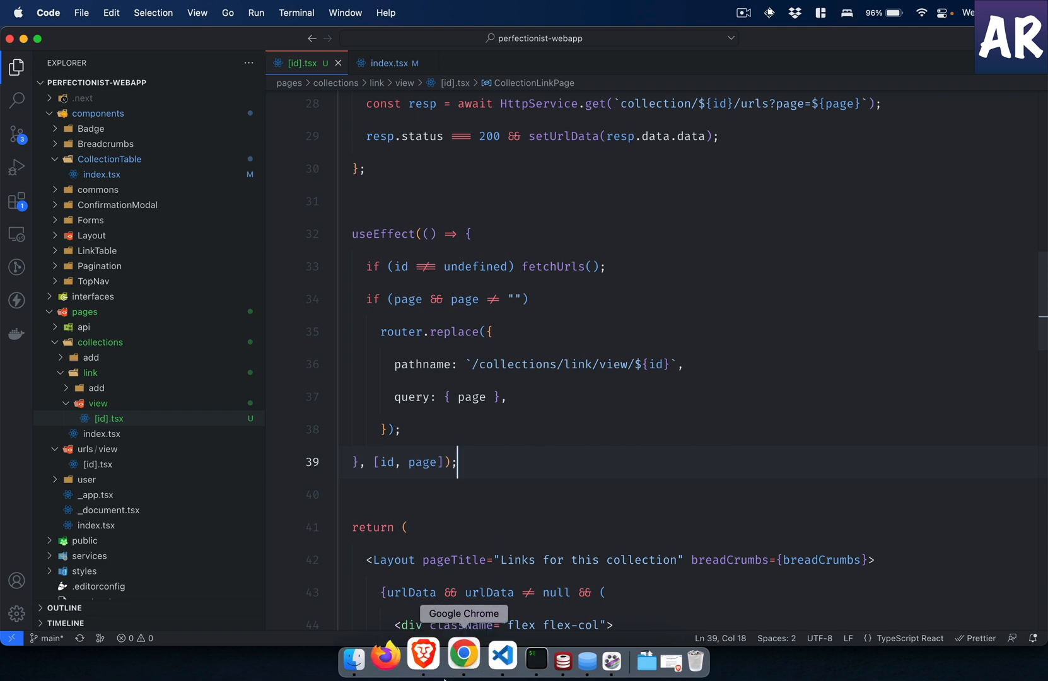
Step: Show page 1 of the links and go back to the collections list via the breadcrumb
click(463, 654)
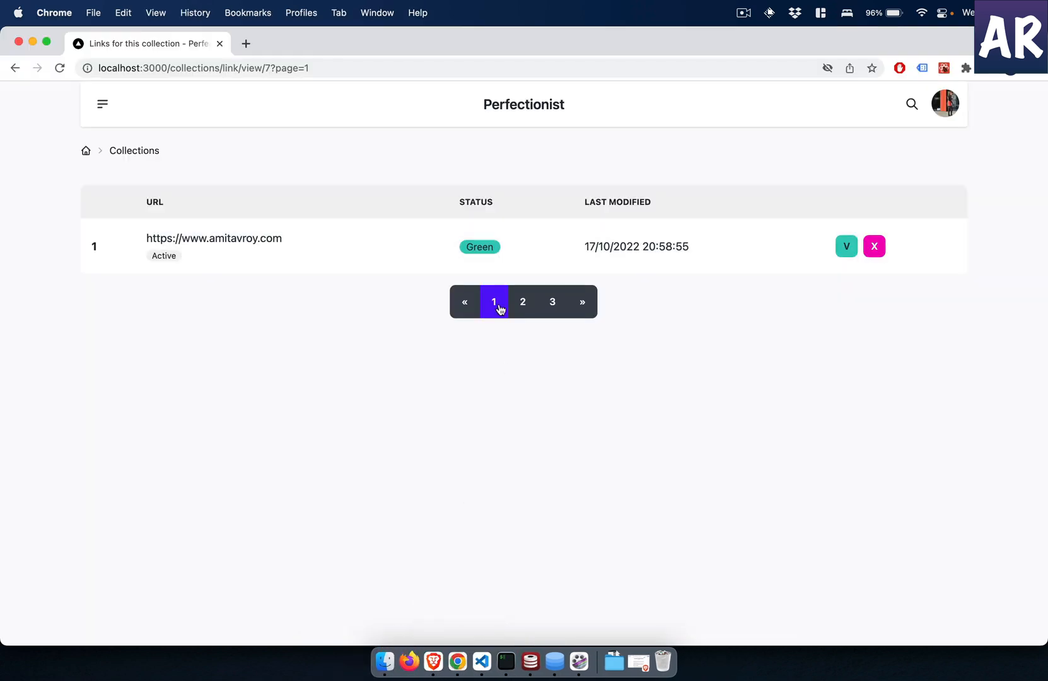
click(506, 662)
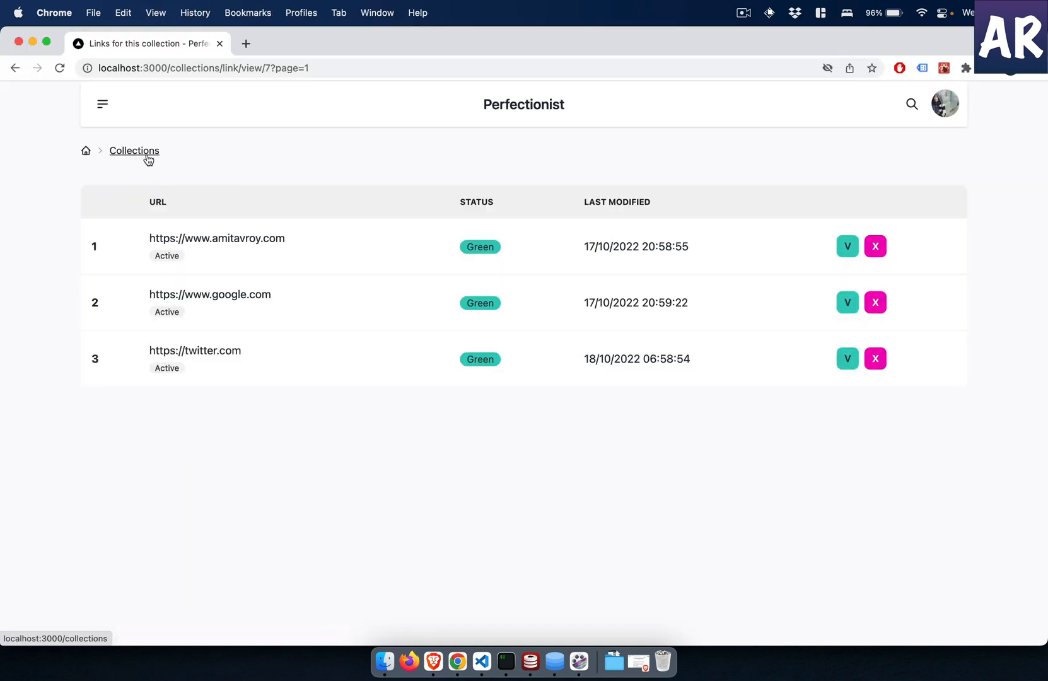
click(134, 150)
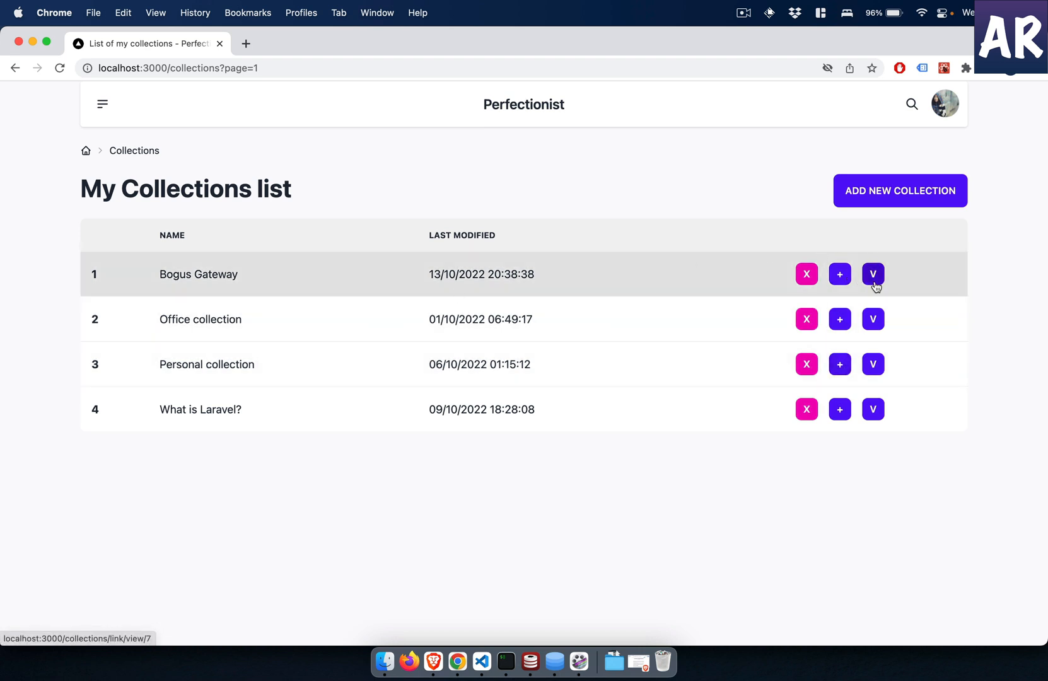
Step: View the Bogus Gateway collection's links and one link's details, then return to My Collections
click(873, 274)
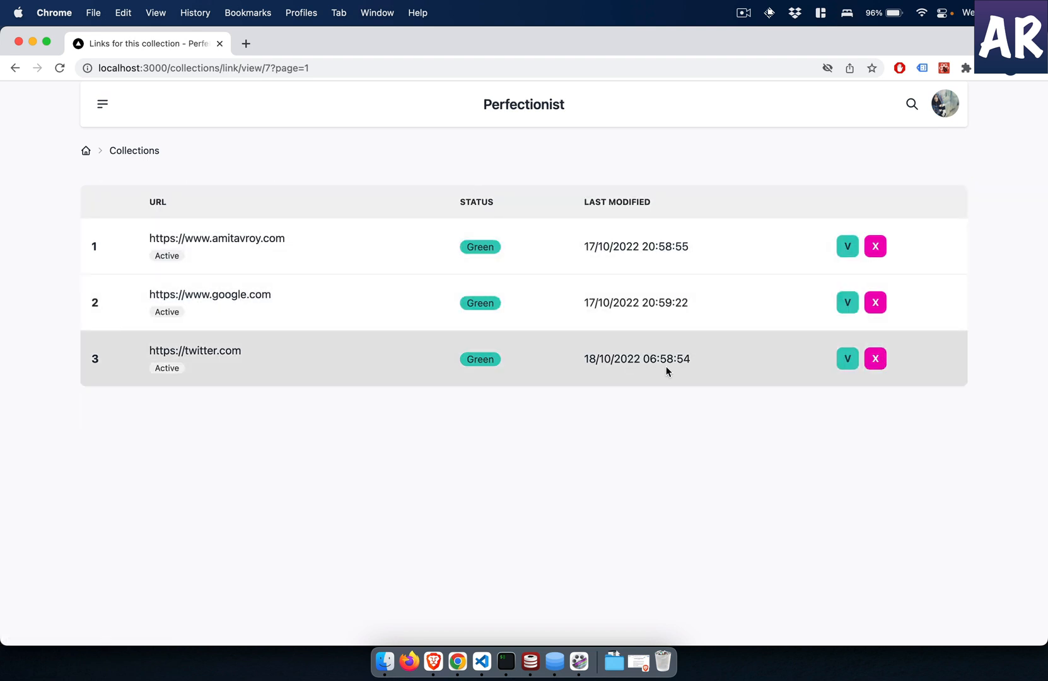
mouse_move(759, 296)
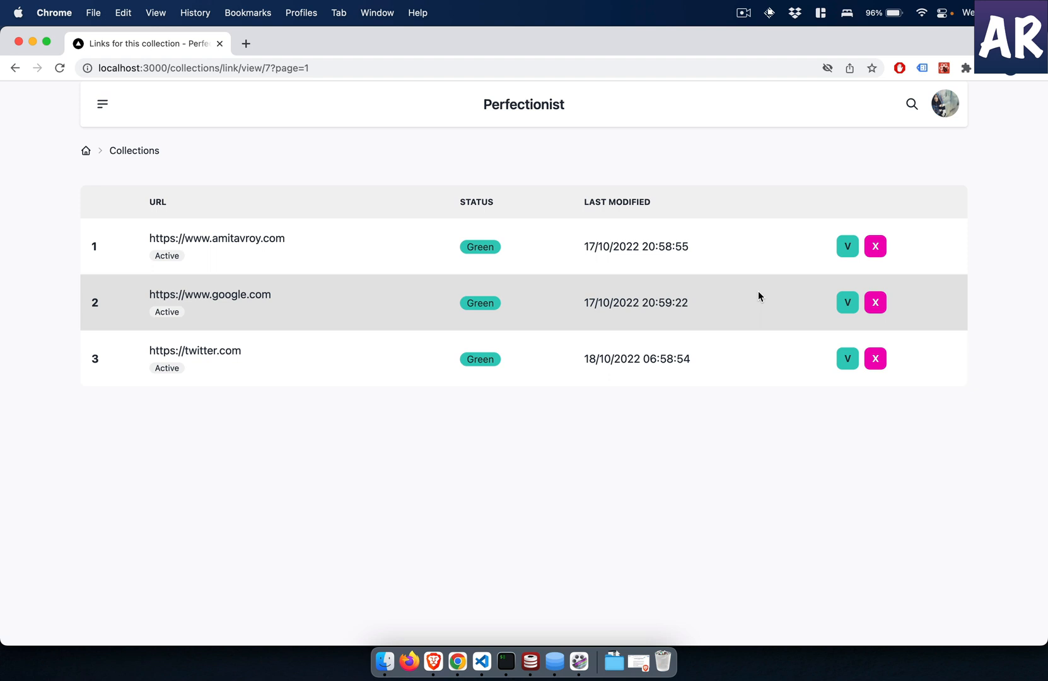
click(847, 246)
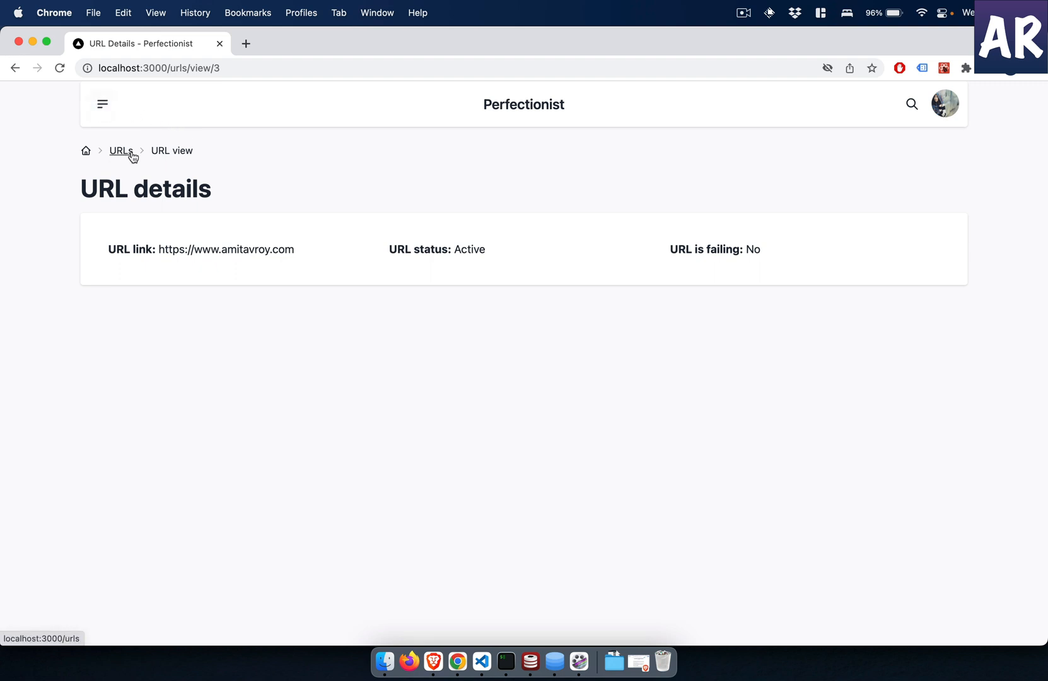
mouse_move(136, 158)
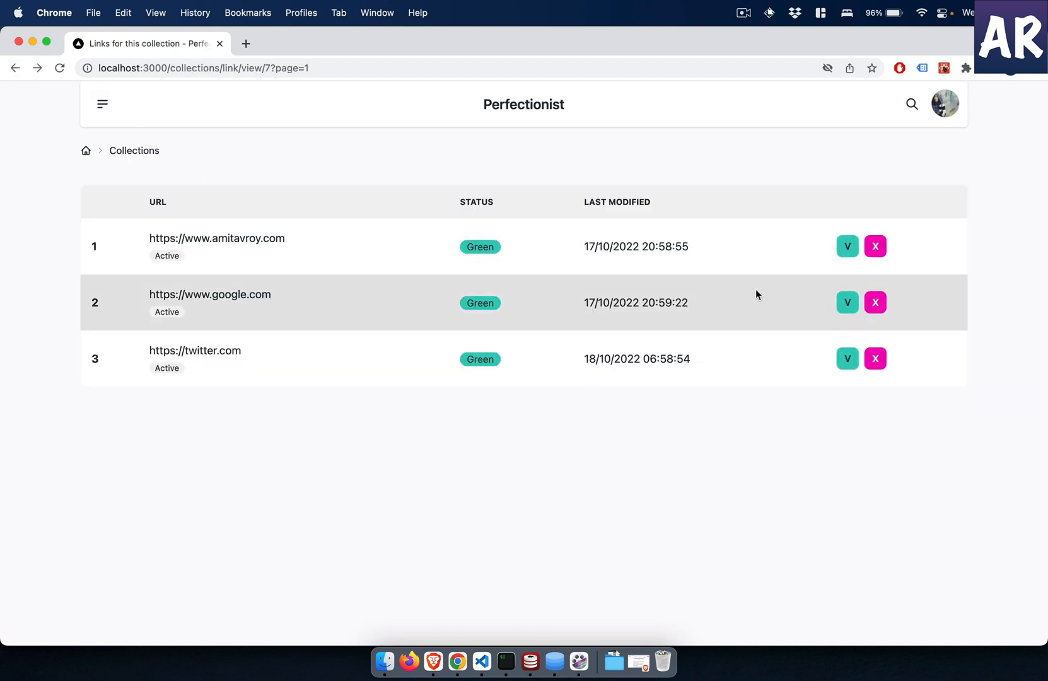
click(847, 360)
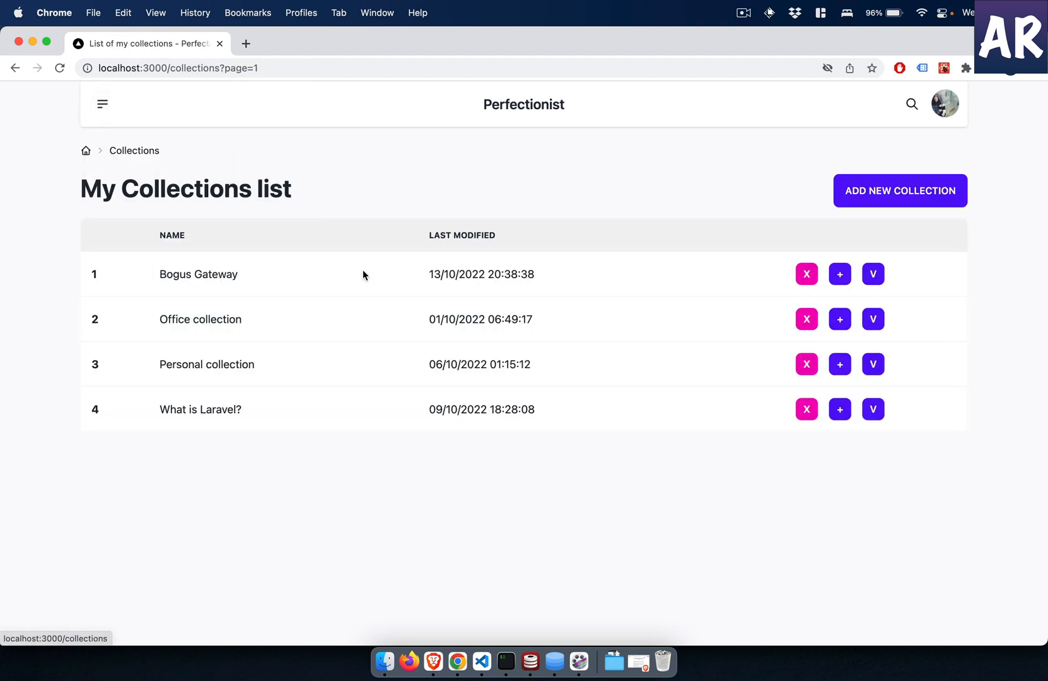
mouse_move(873, 409)
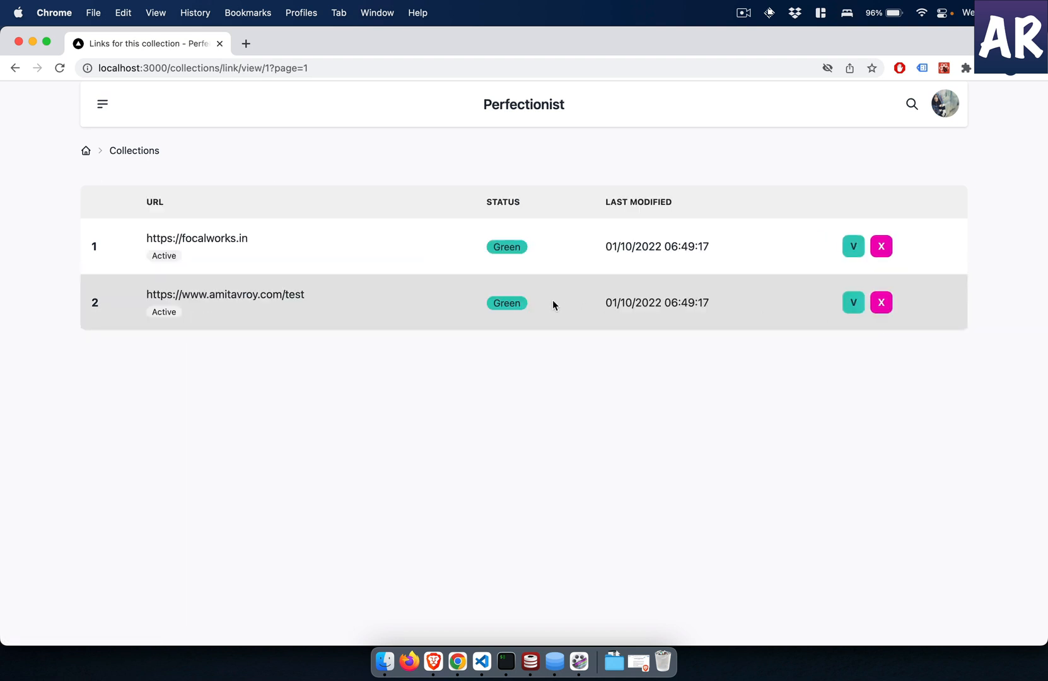
Step: View another collection's amitavroy.com/test link details with its recent failures, then reopen Bogus Gateway's links
click(852, 246)
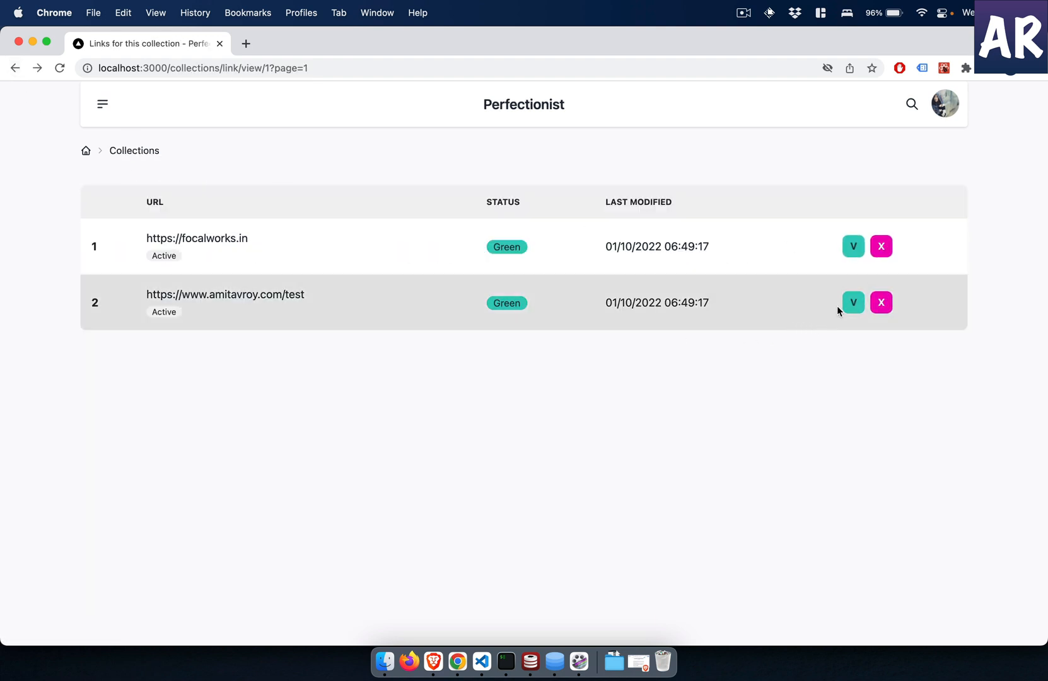
click(852, 303)
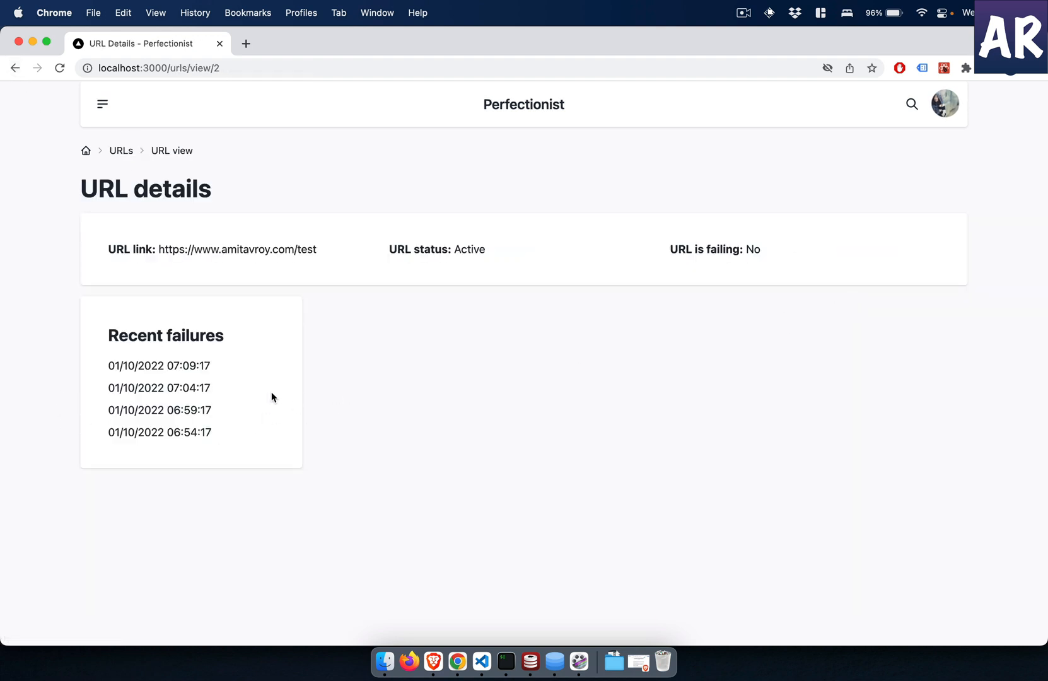
mouse_move(385, 442)
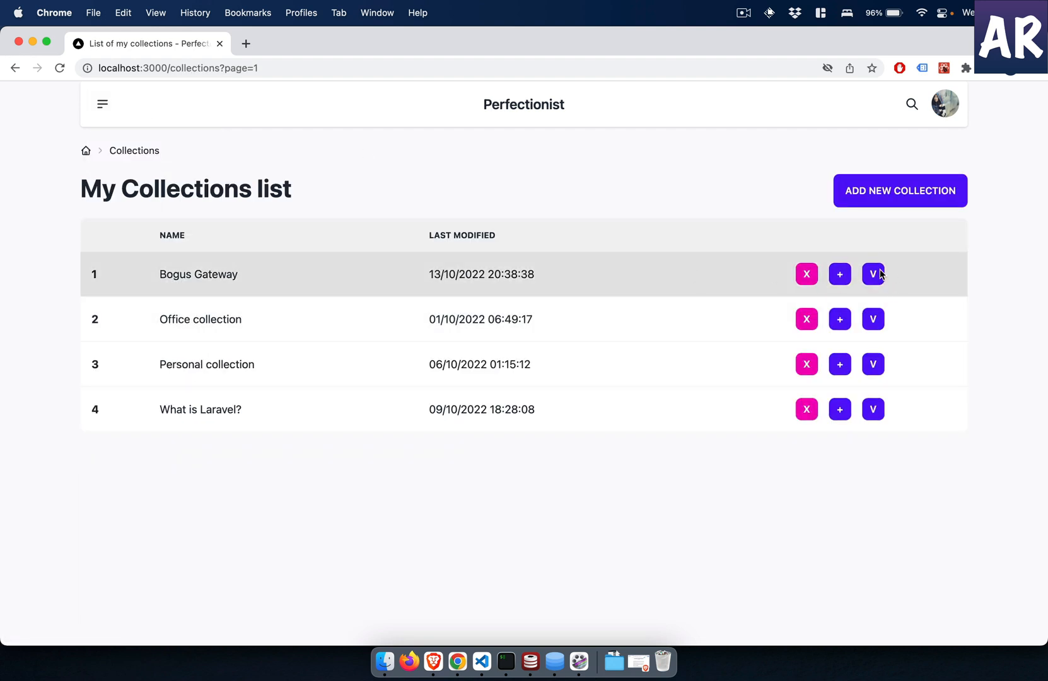
click(873, 273)
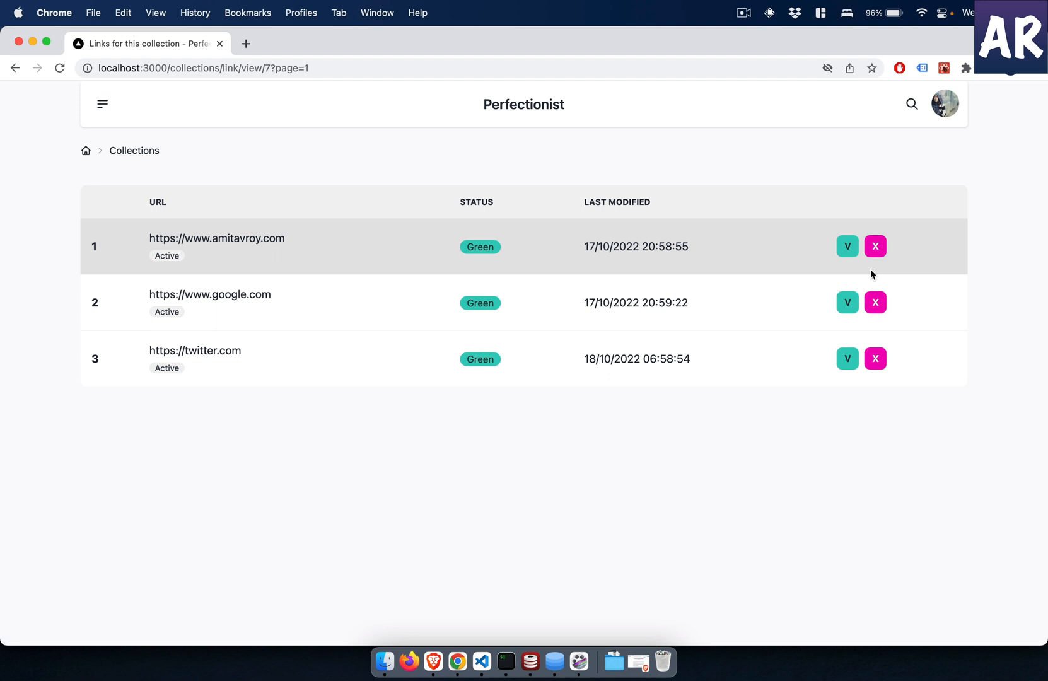